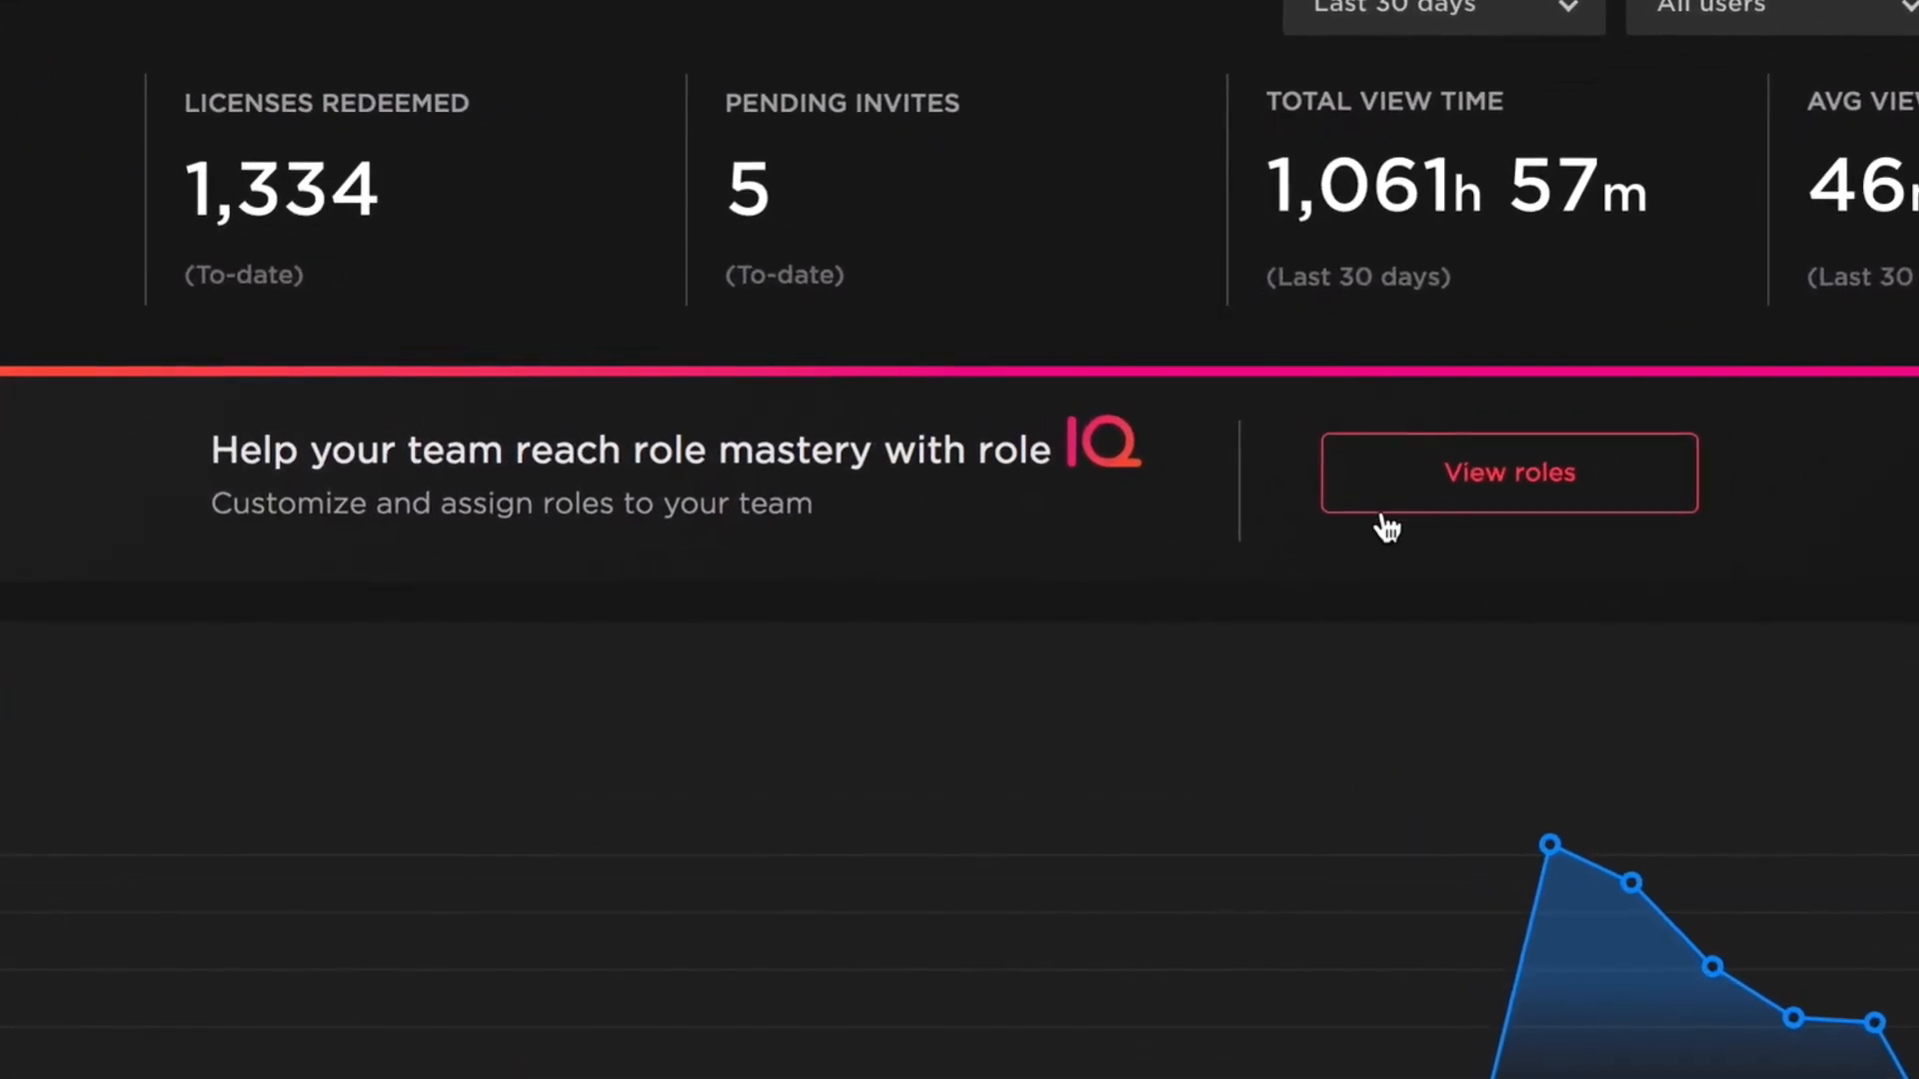
# - From the roles list, build the Cloud Admin role and search for the Cloud Fundamentals skill
pyautogui.click(1509, 473)
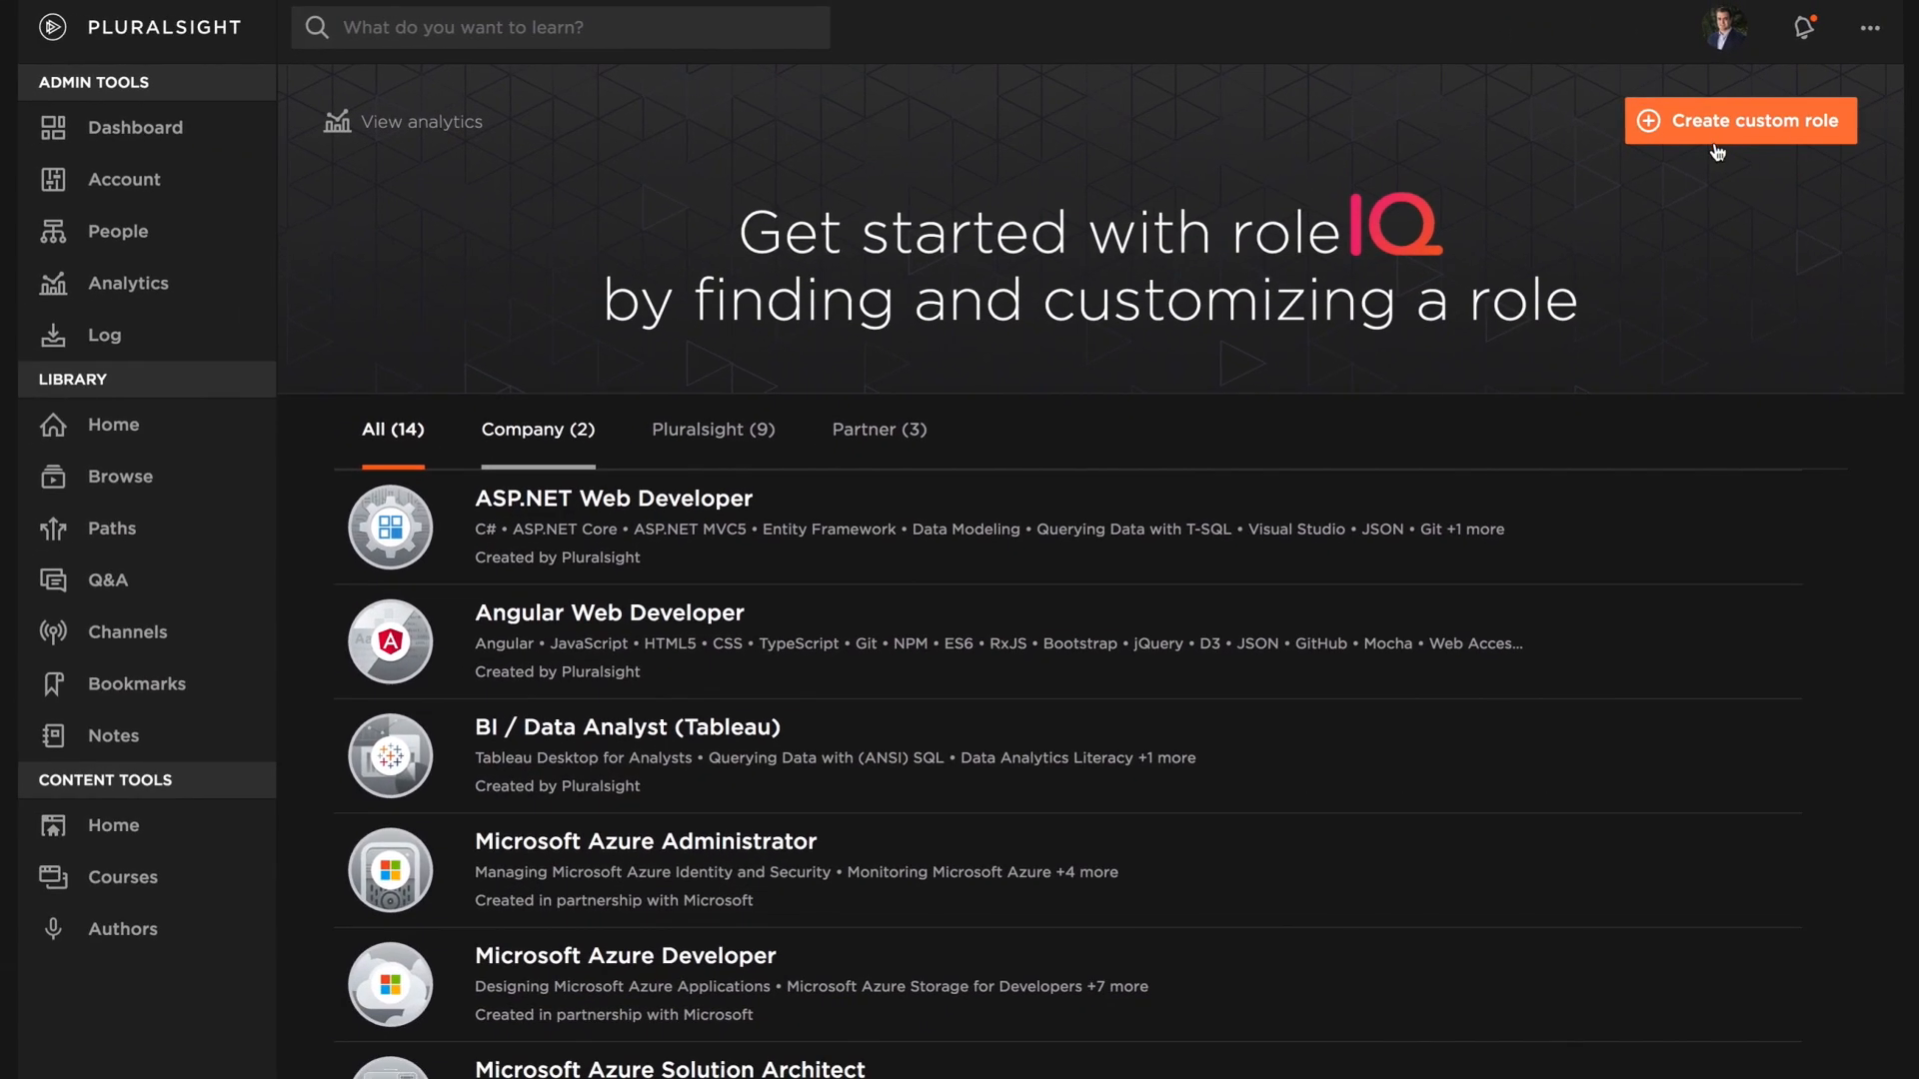
pyautogui.moveTo(1433, 771)
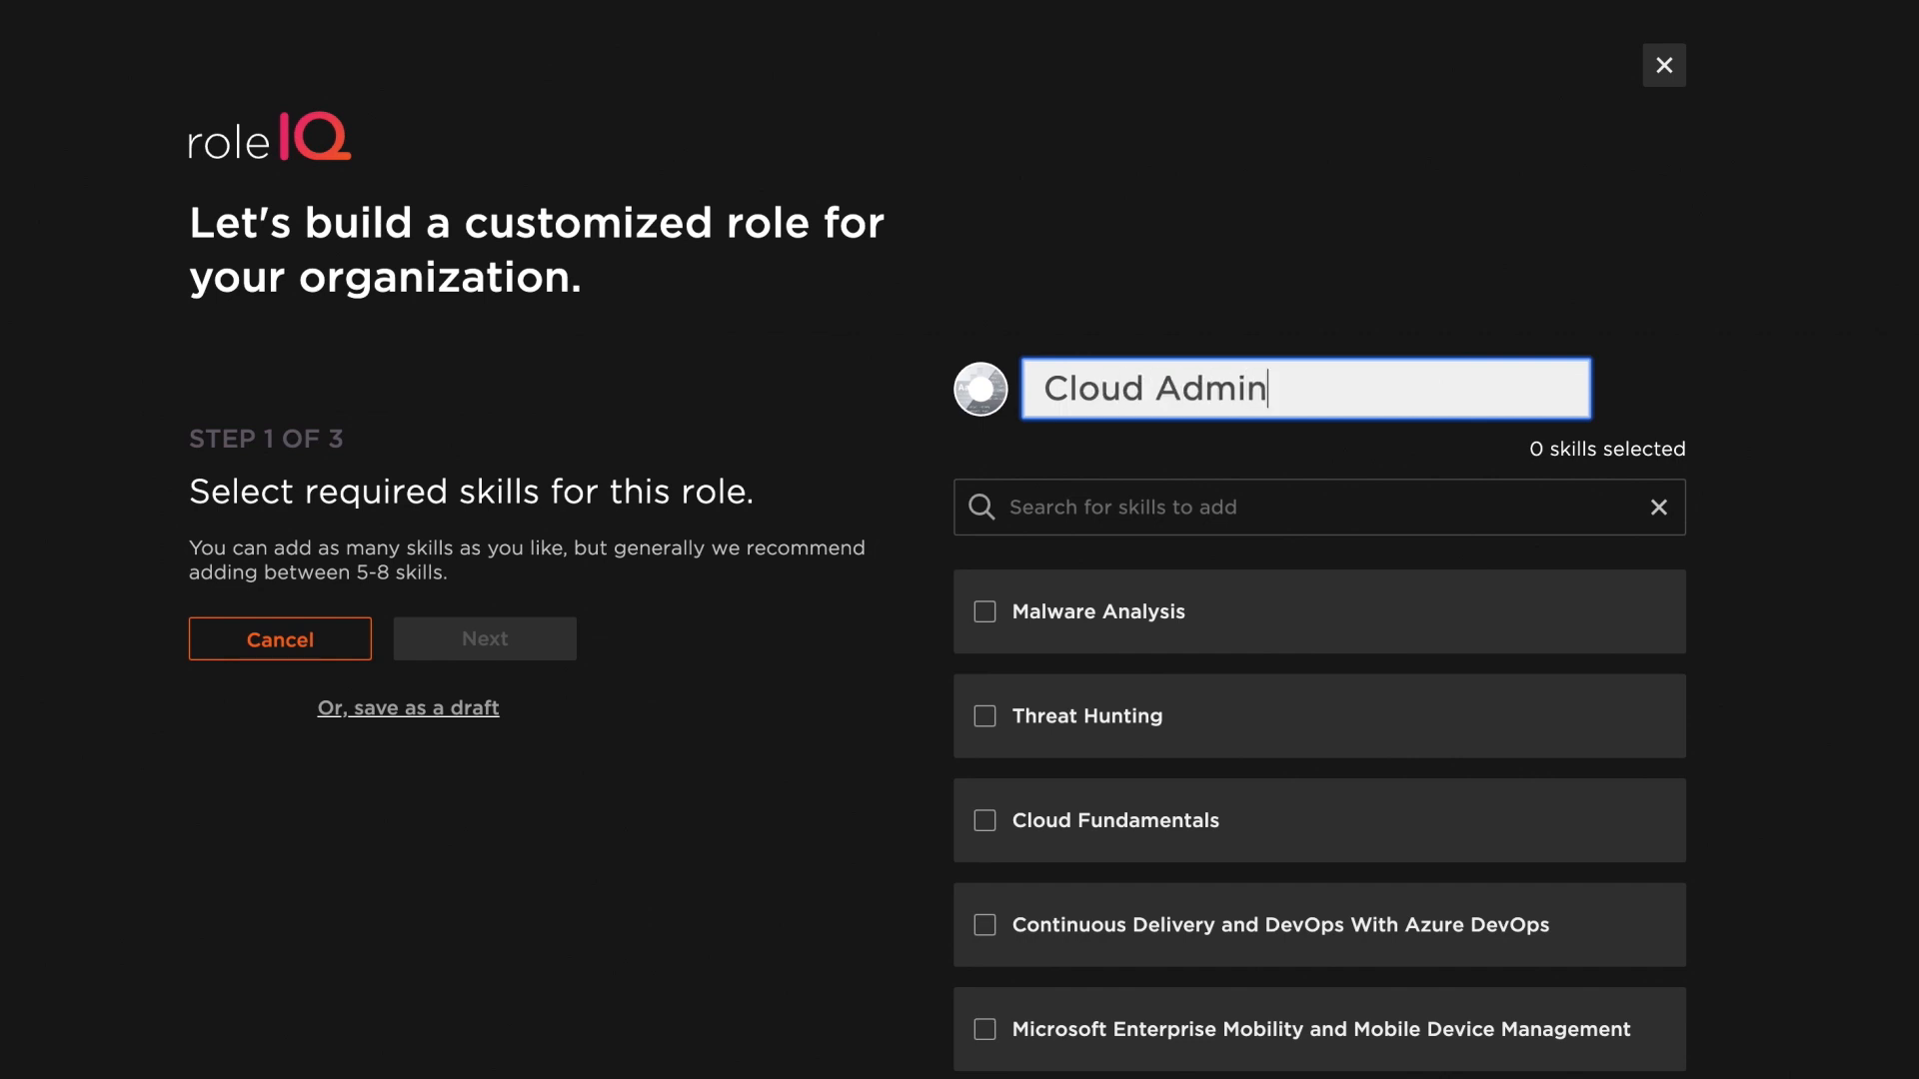
pyautogui.write('cloud fund')
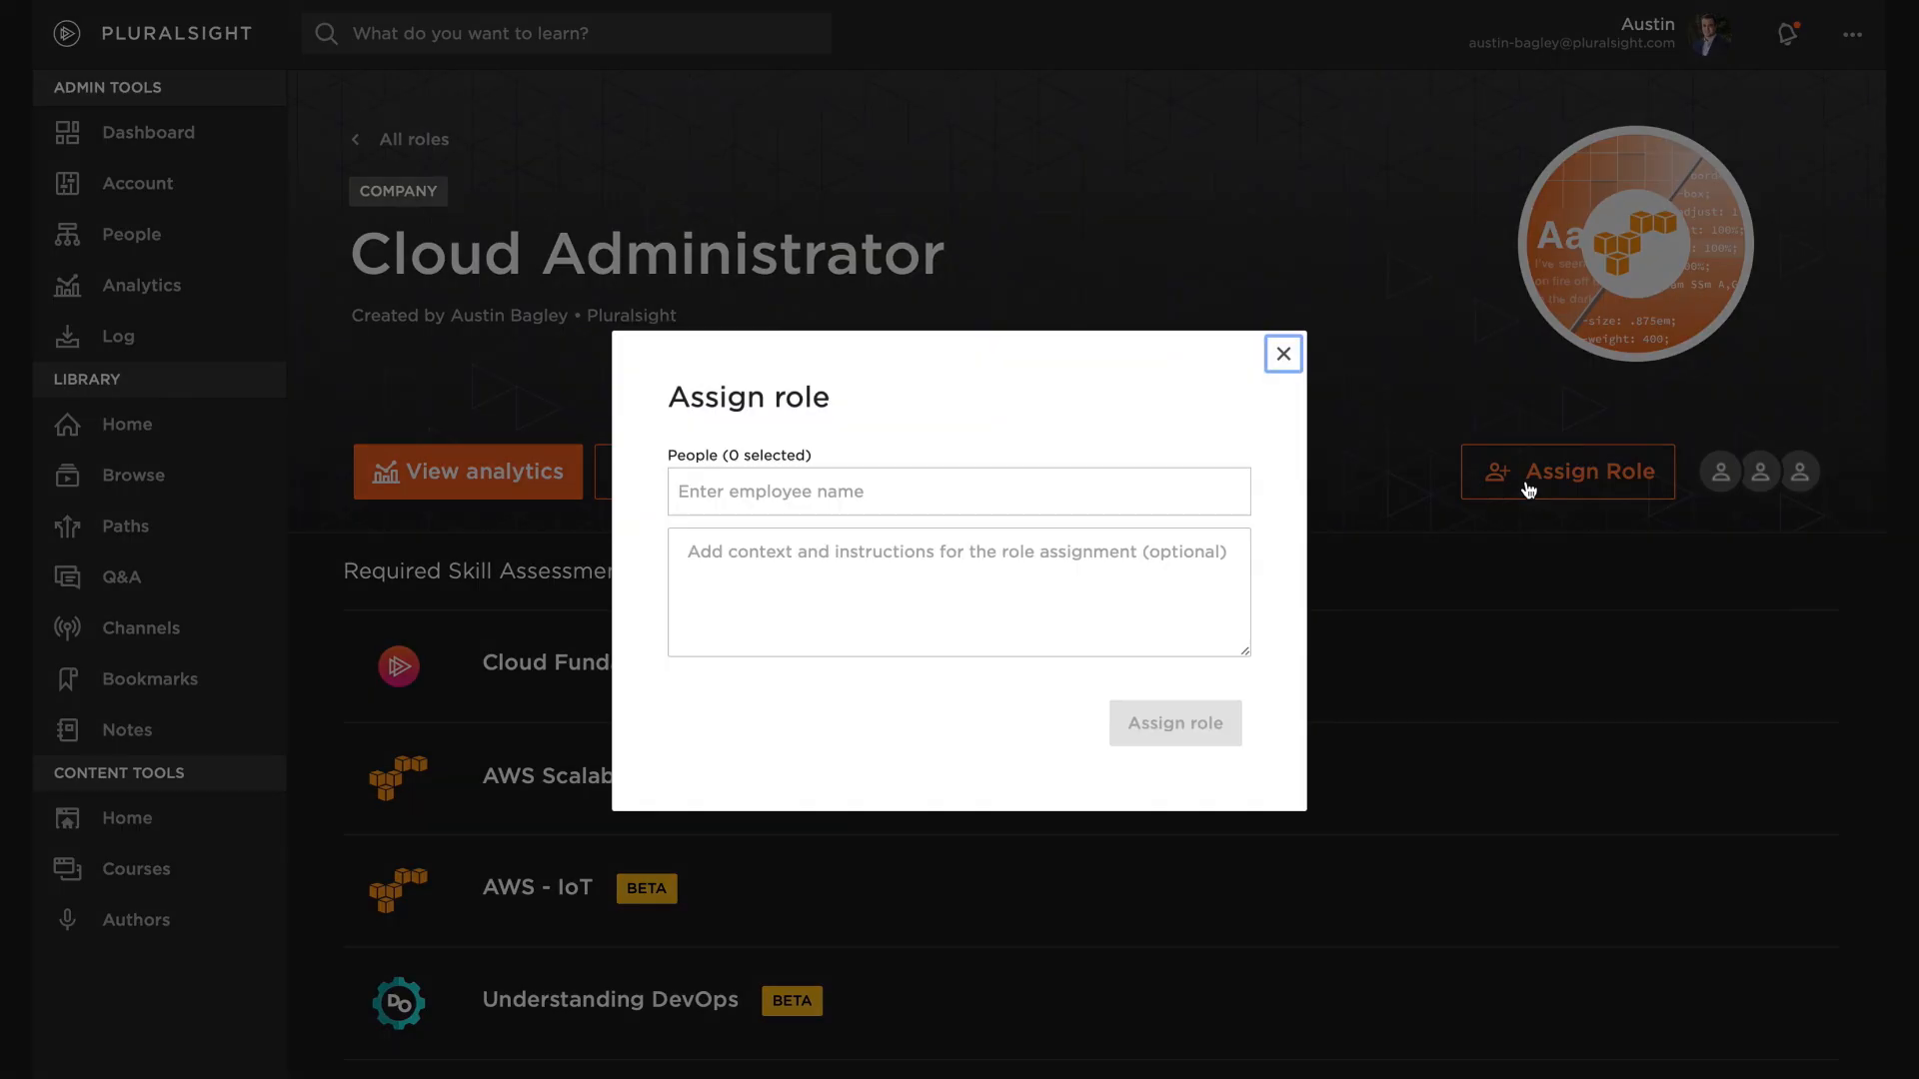
pyautogui.write('Tom Mcc')
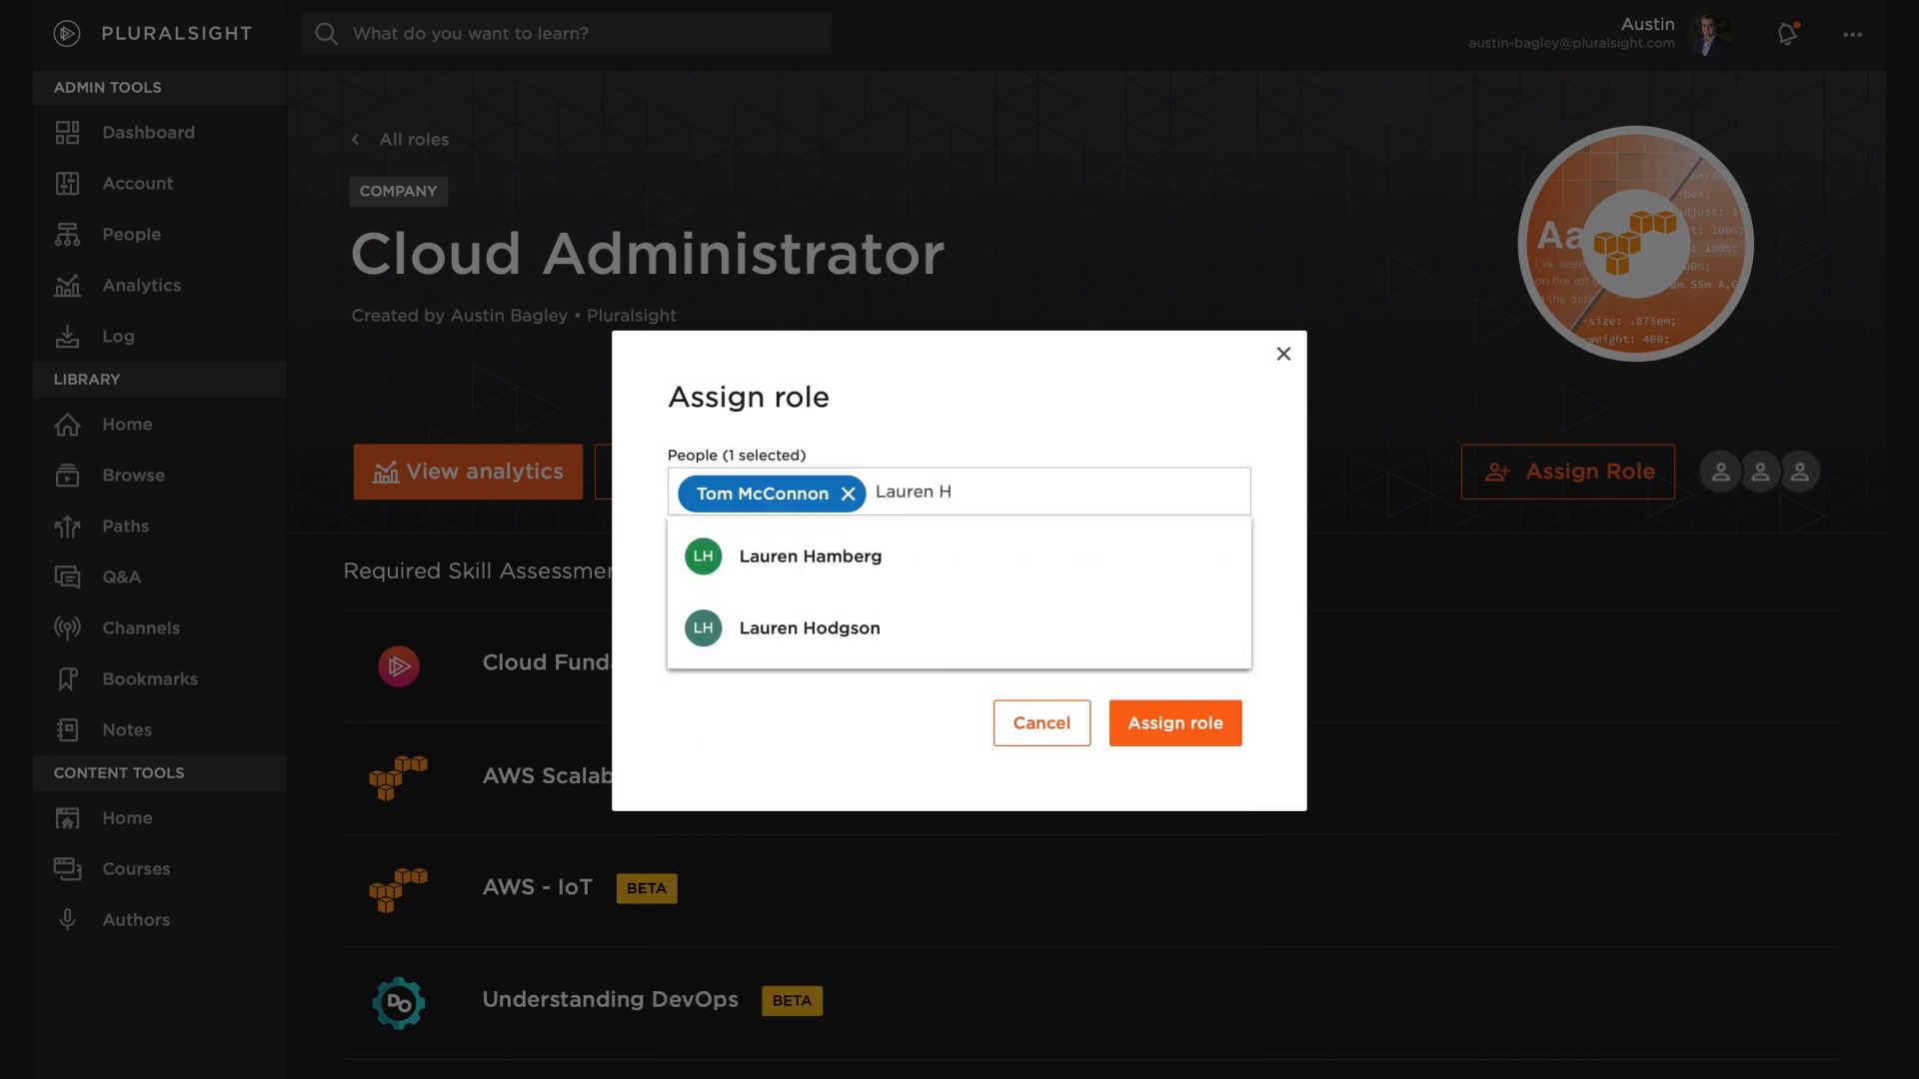
pyautogui.click(1171, 722)
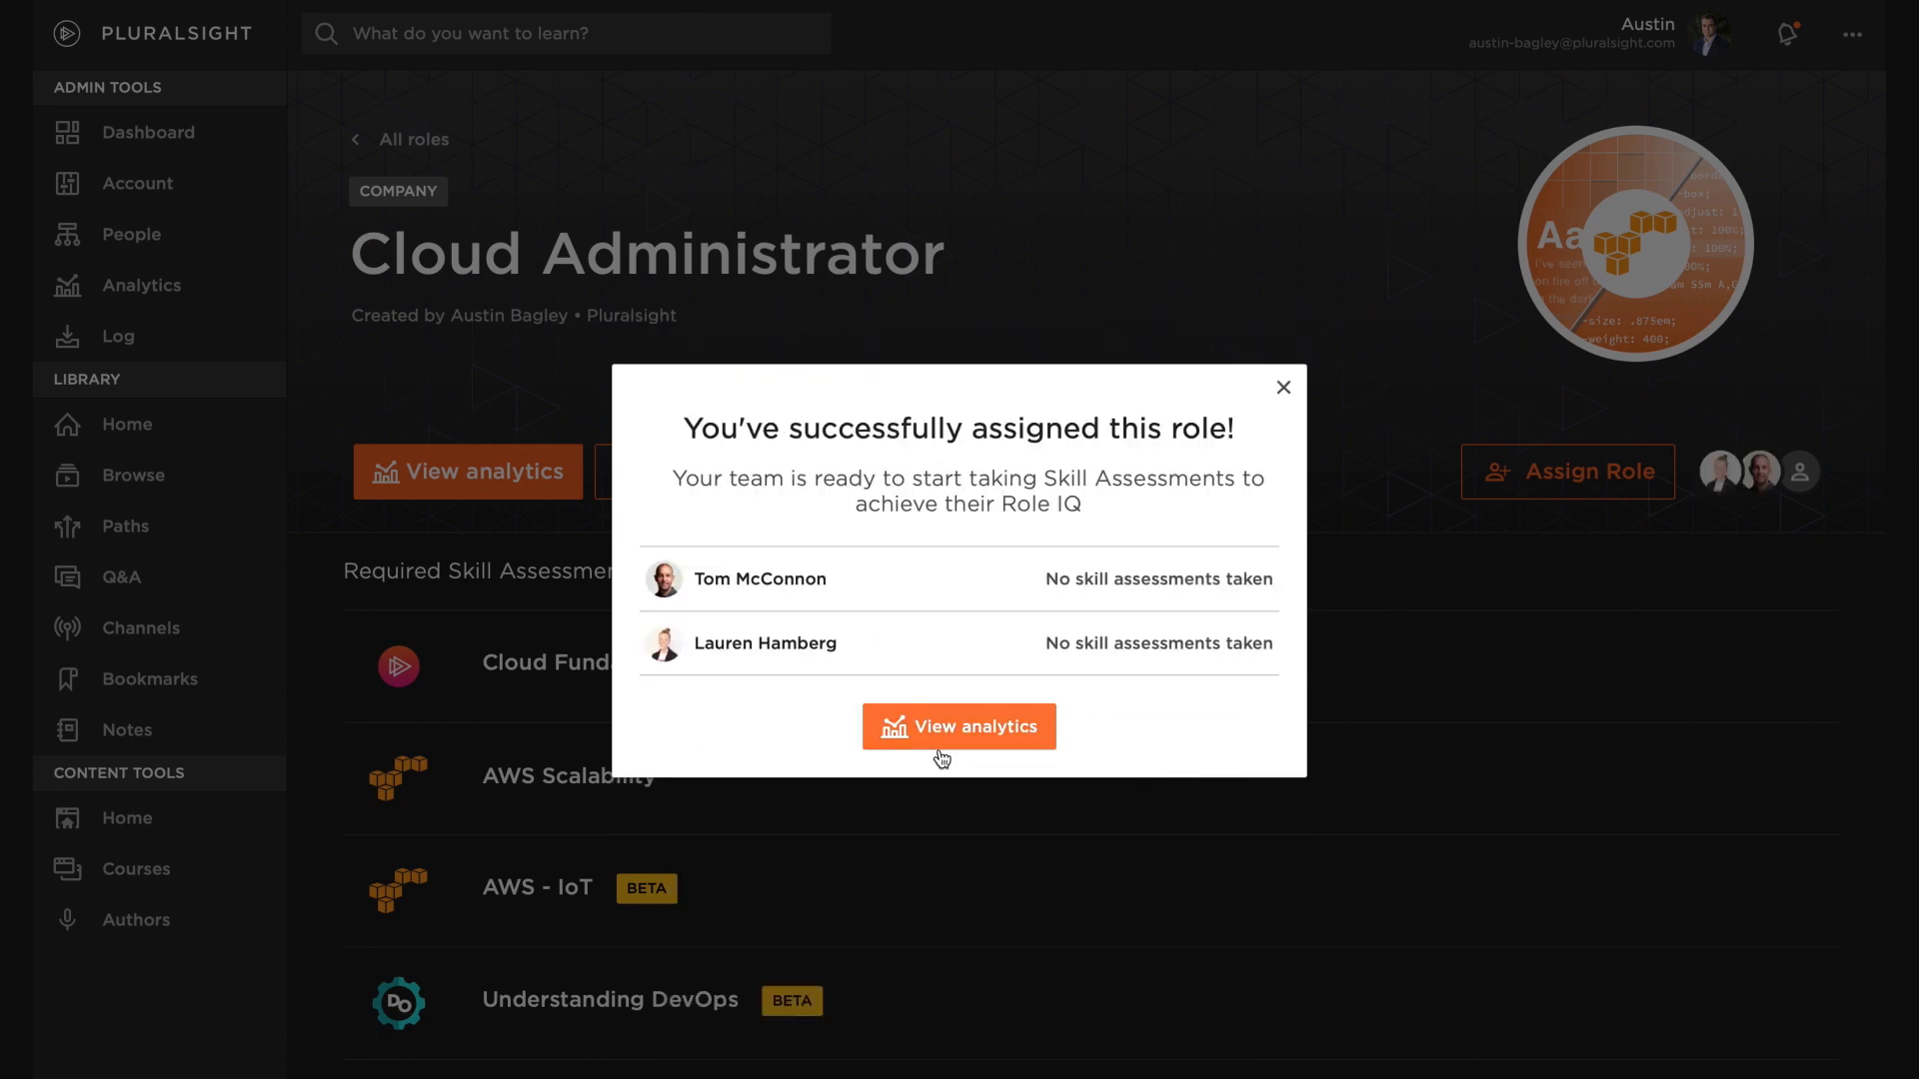
pyautogui.click(958, 725)
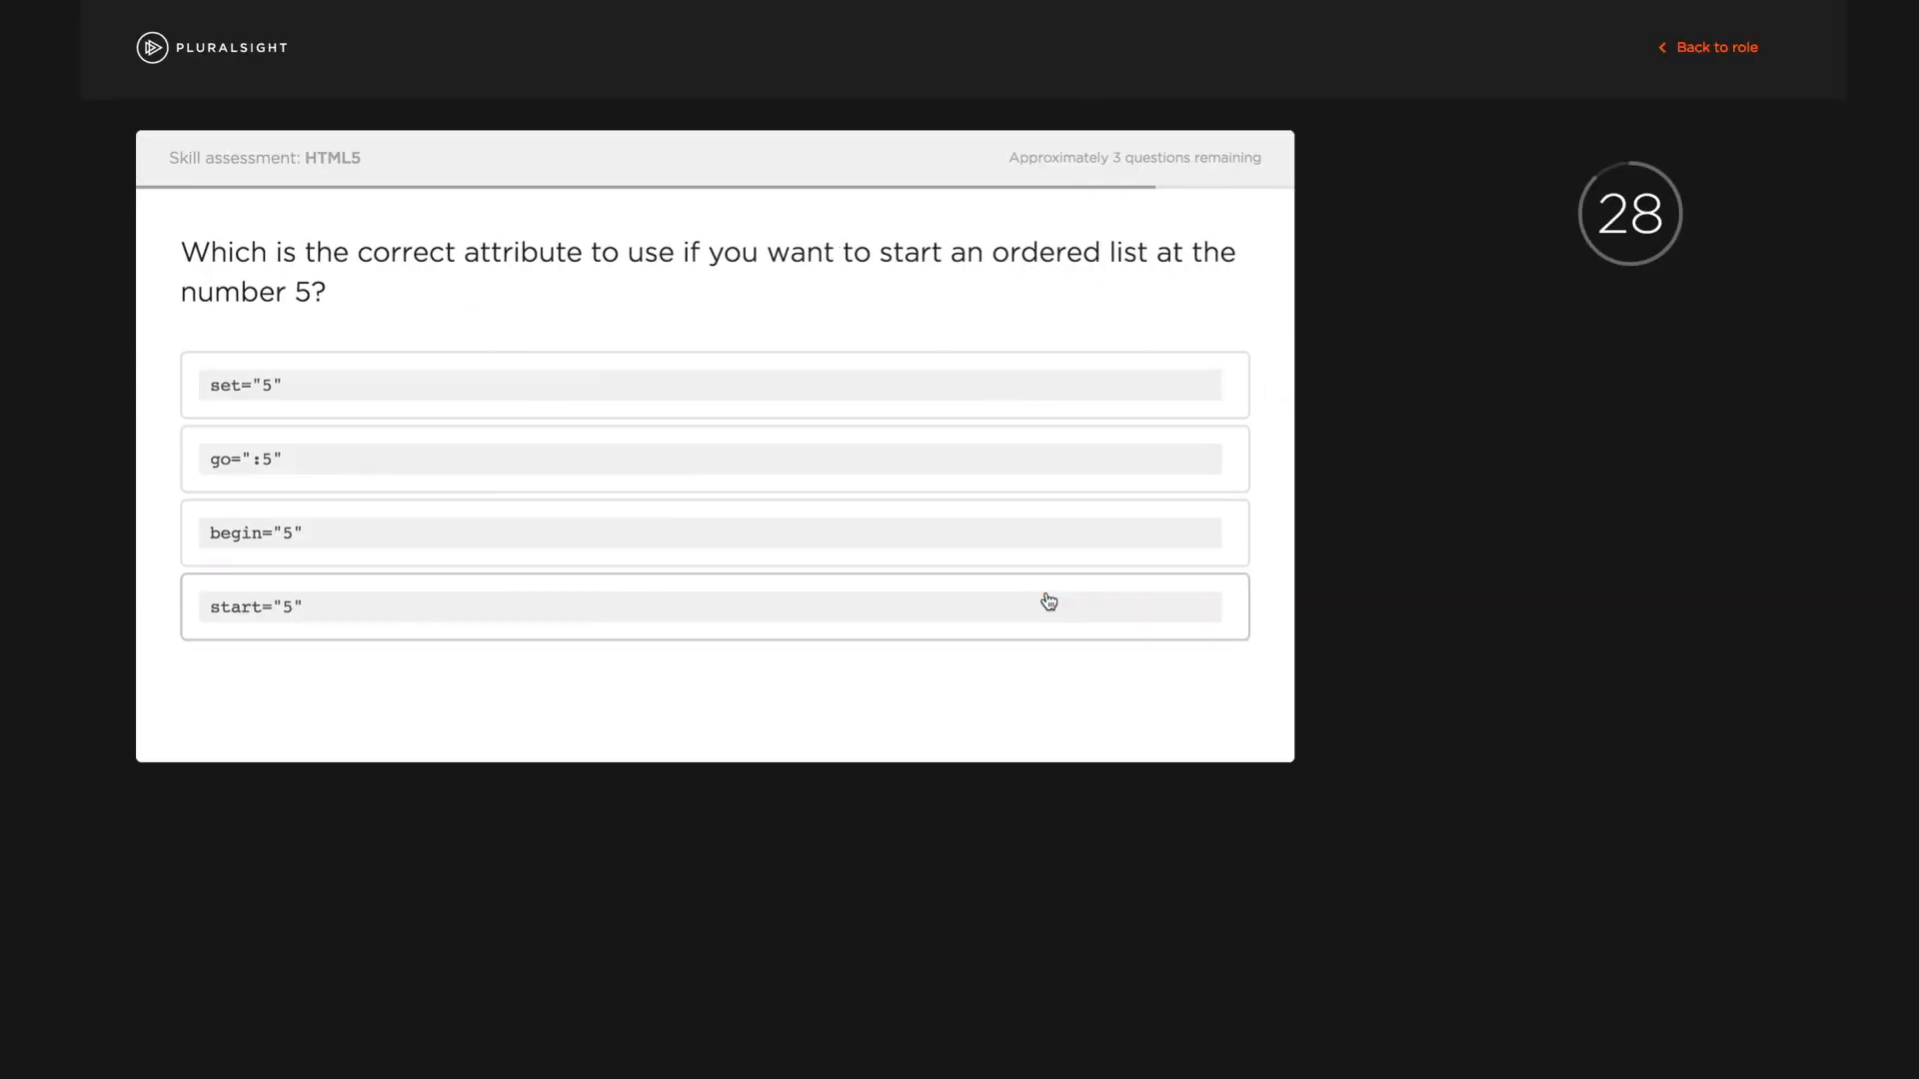
# - Finish the HTML5 assessment, leave the Level 3 screen, and review the JavaScript Skill IQ 177 results
pyautogui.click(709, 605)
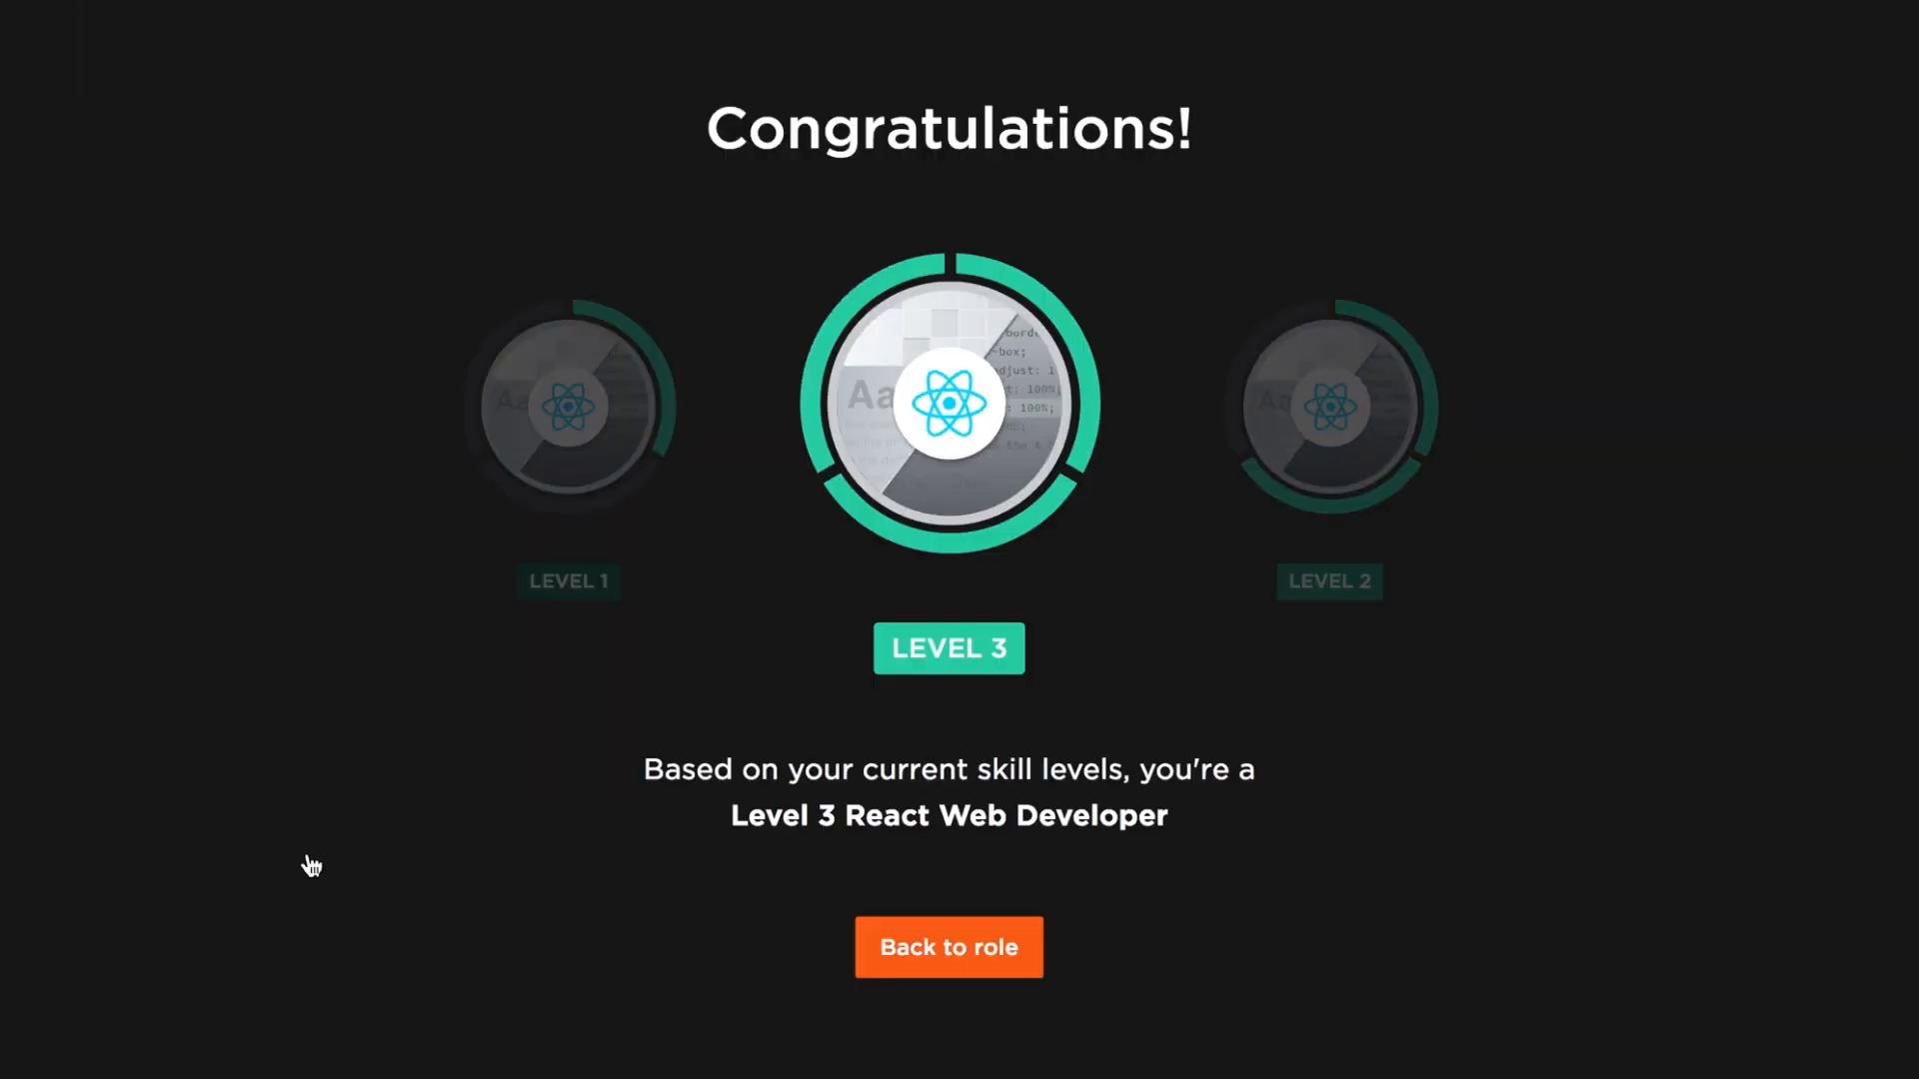
pyautogui.scroll(-3)
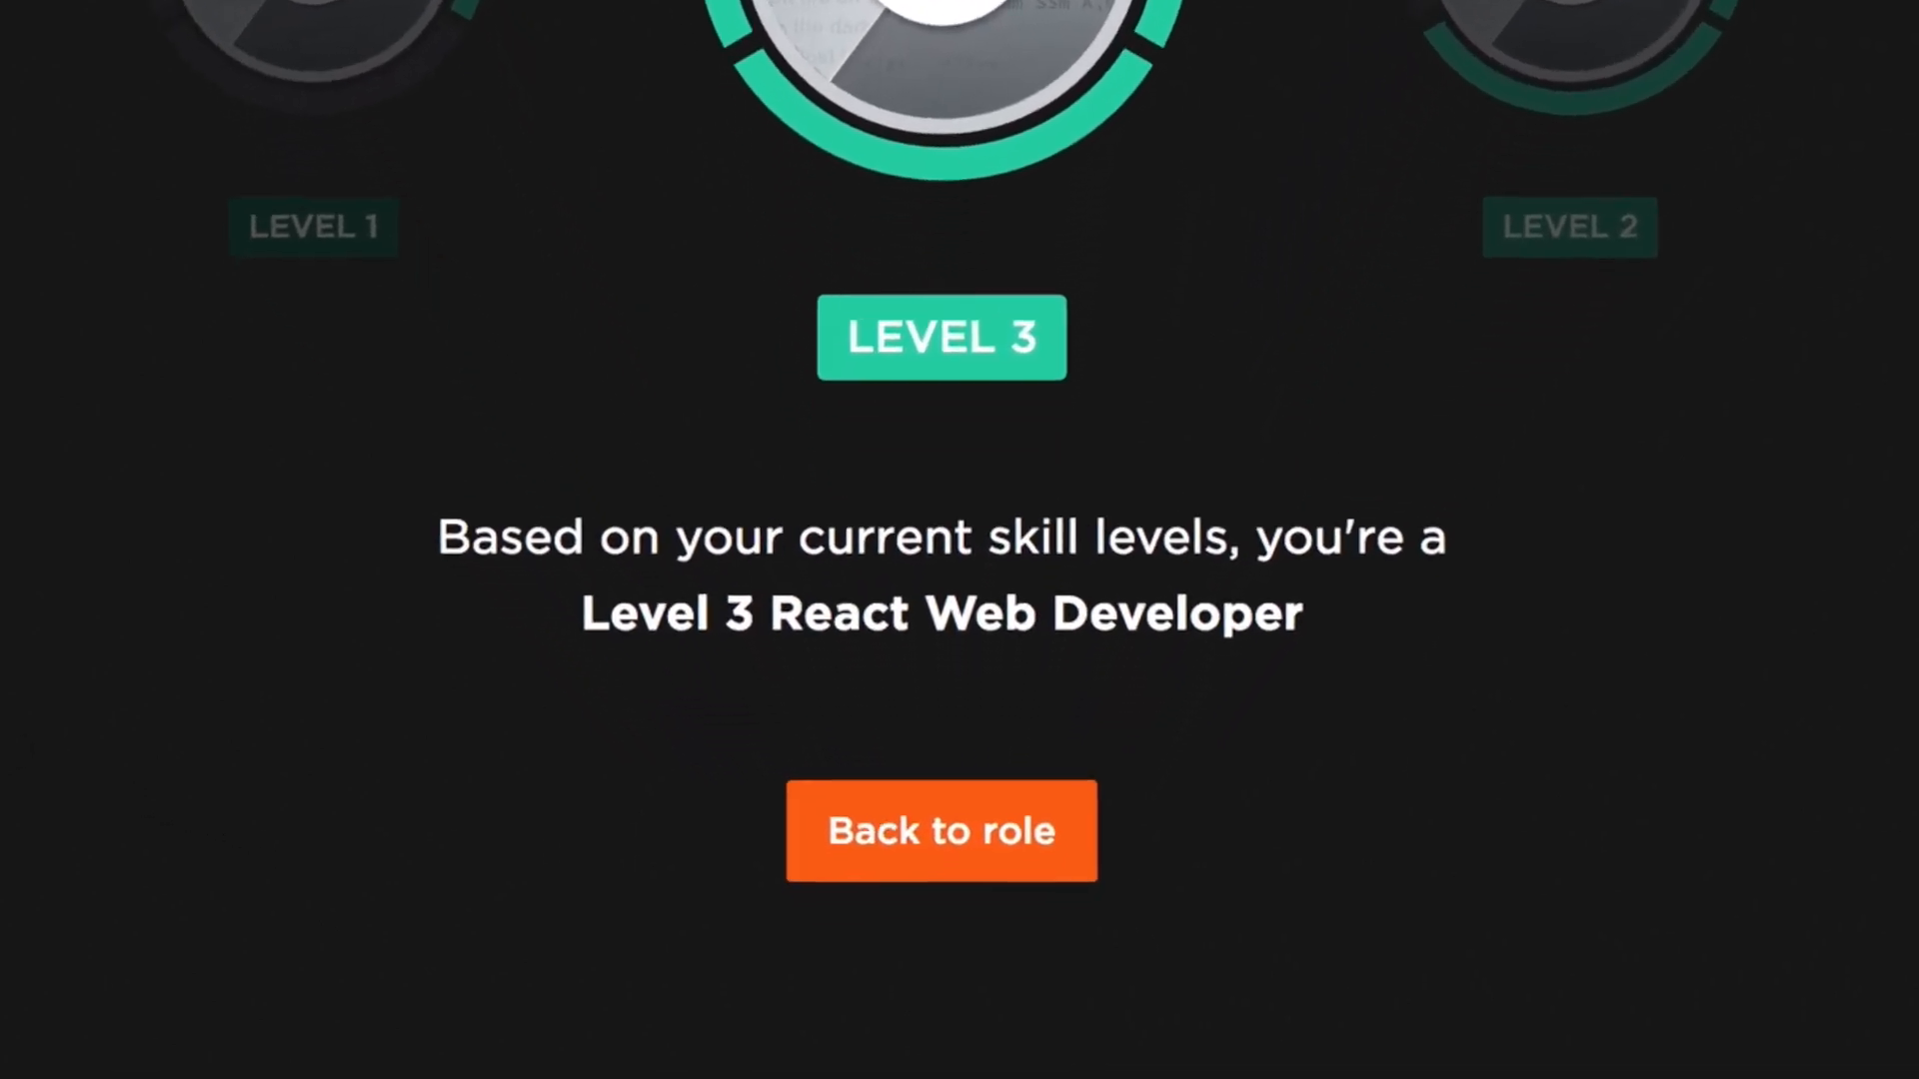
pyautogui.click(942, 830)
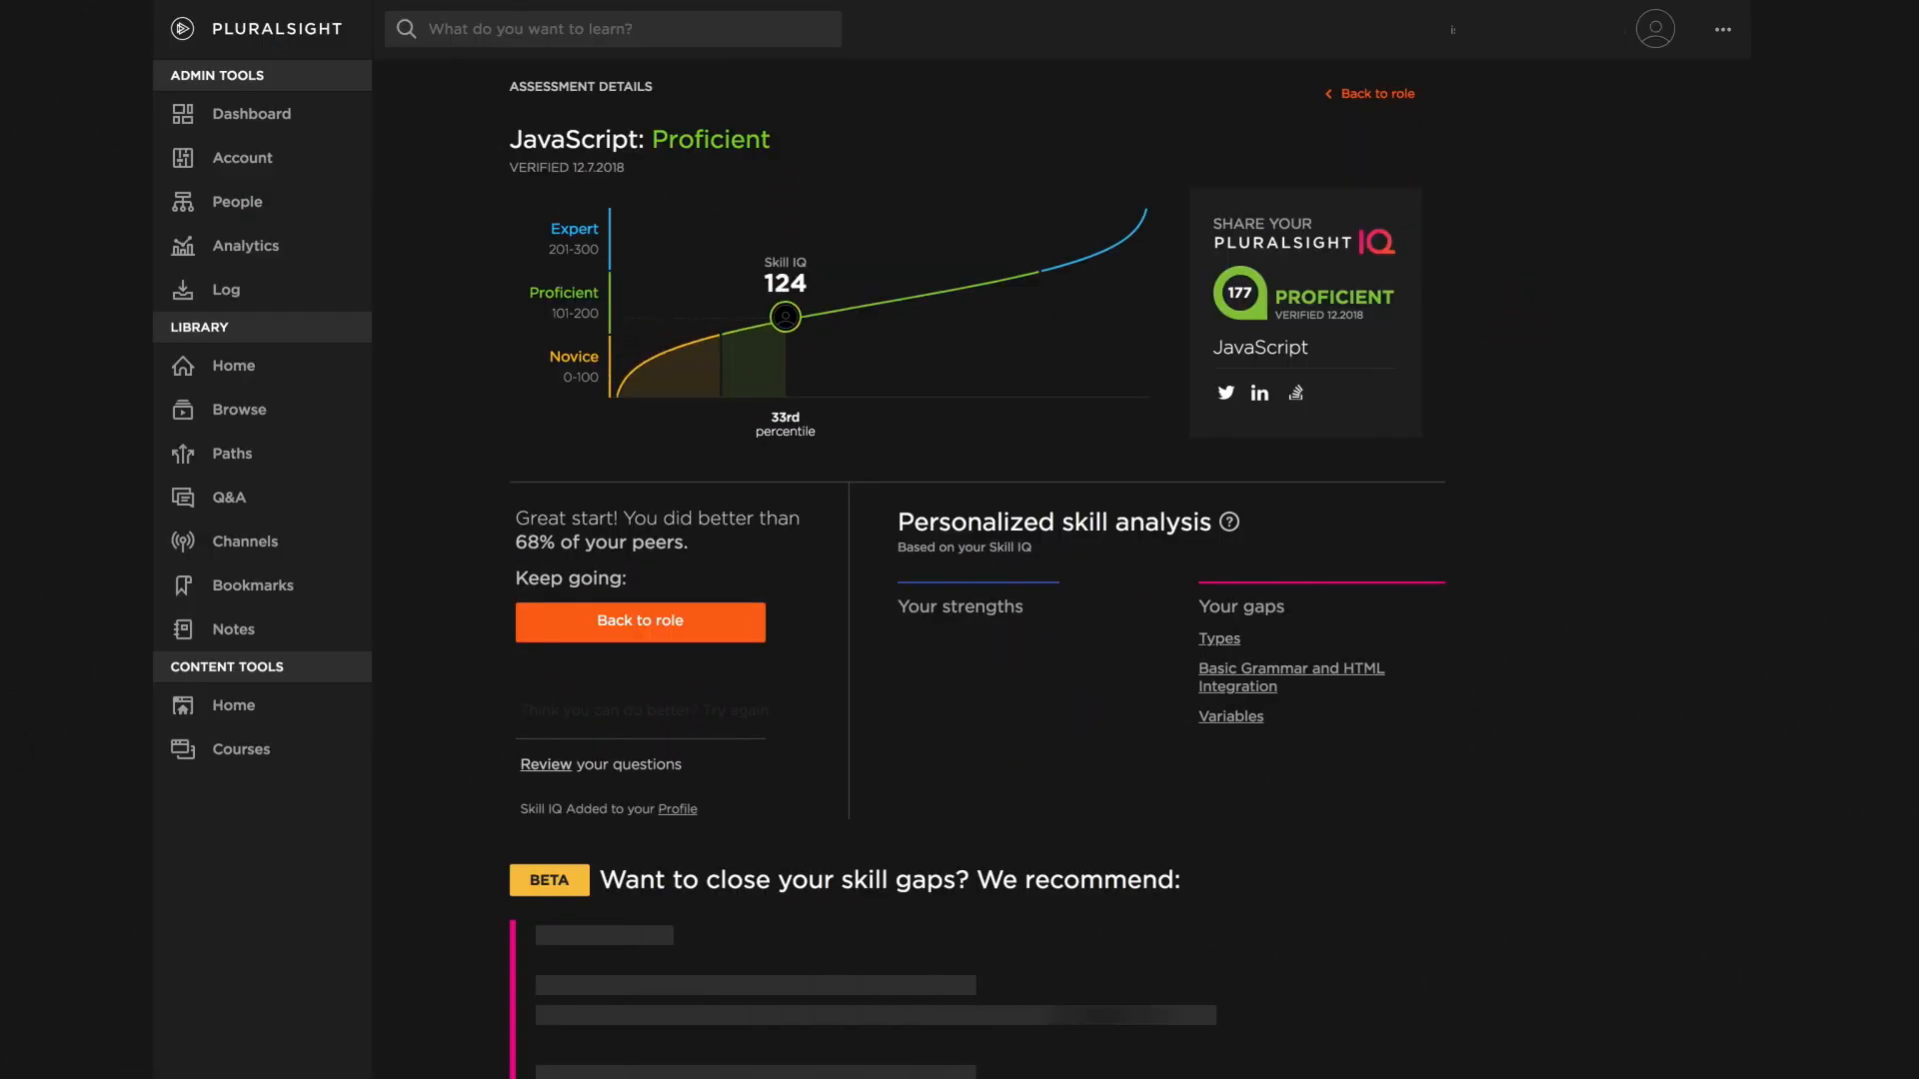
pyautogui.scroll(-3)
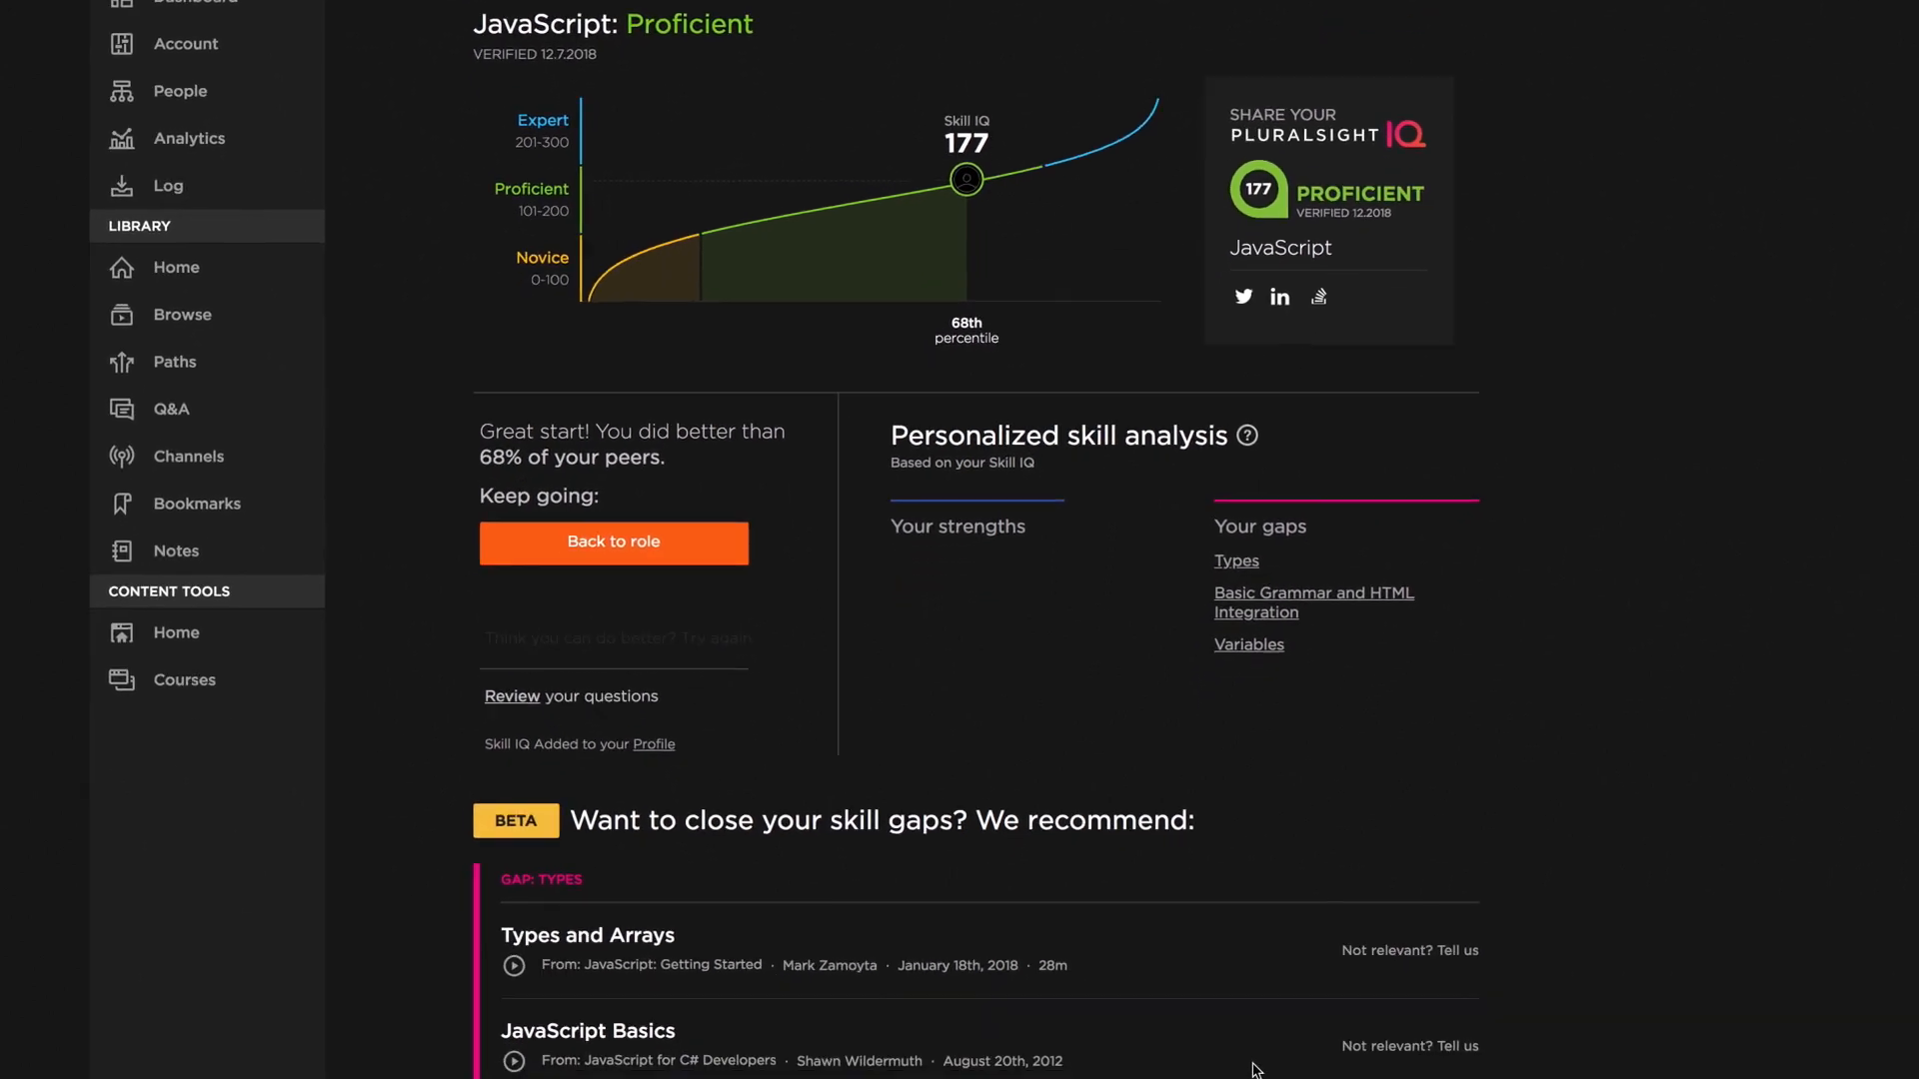
pyautogui.scroll(-3)
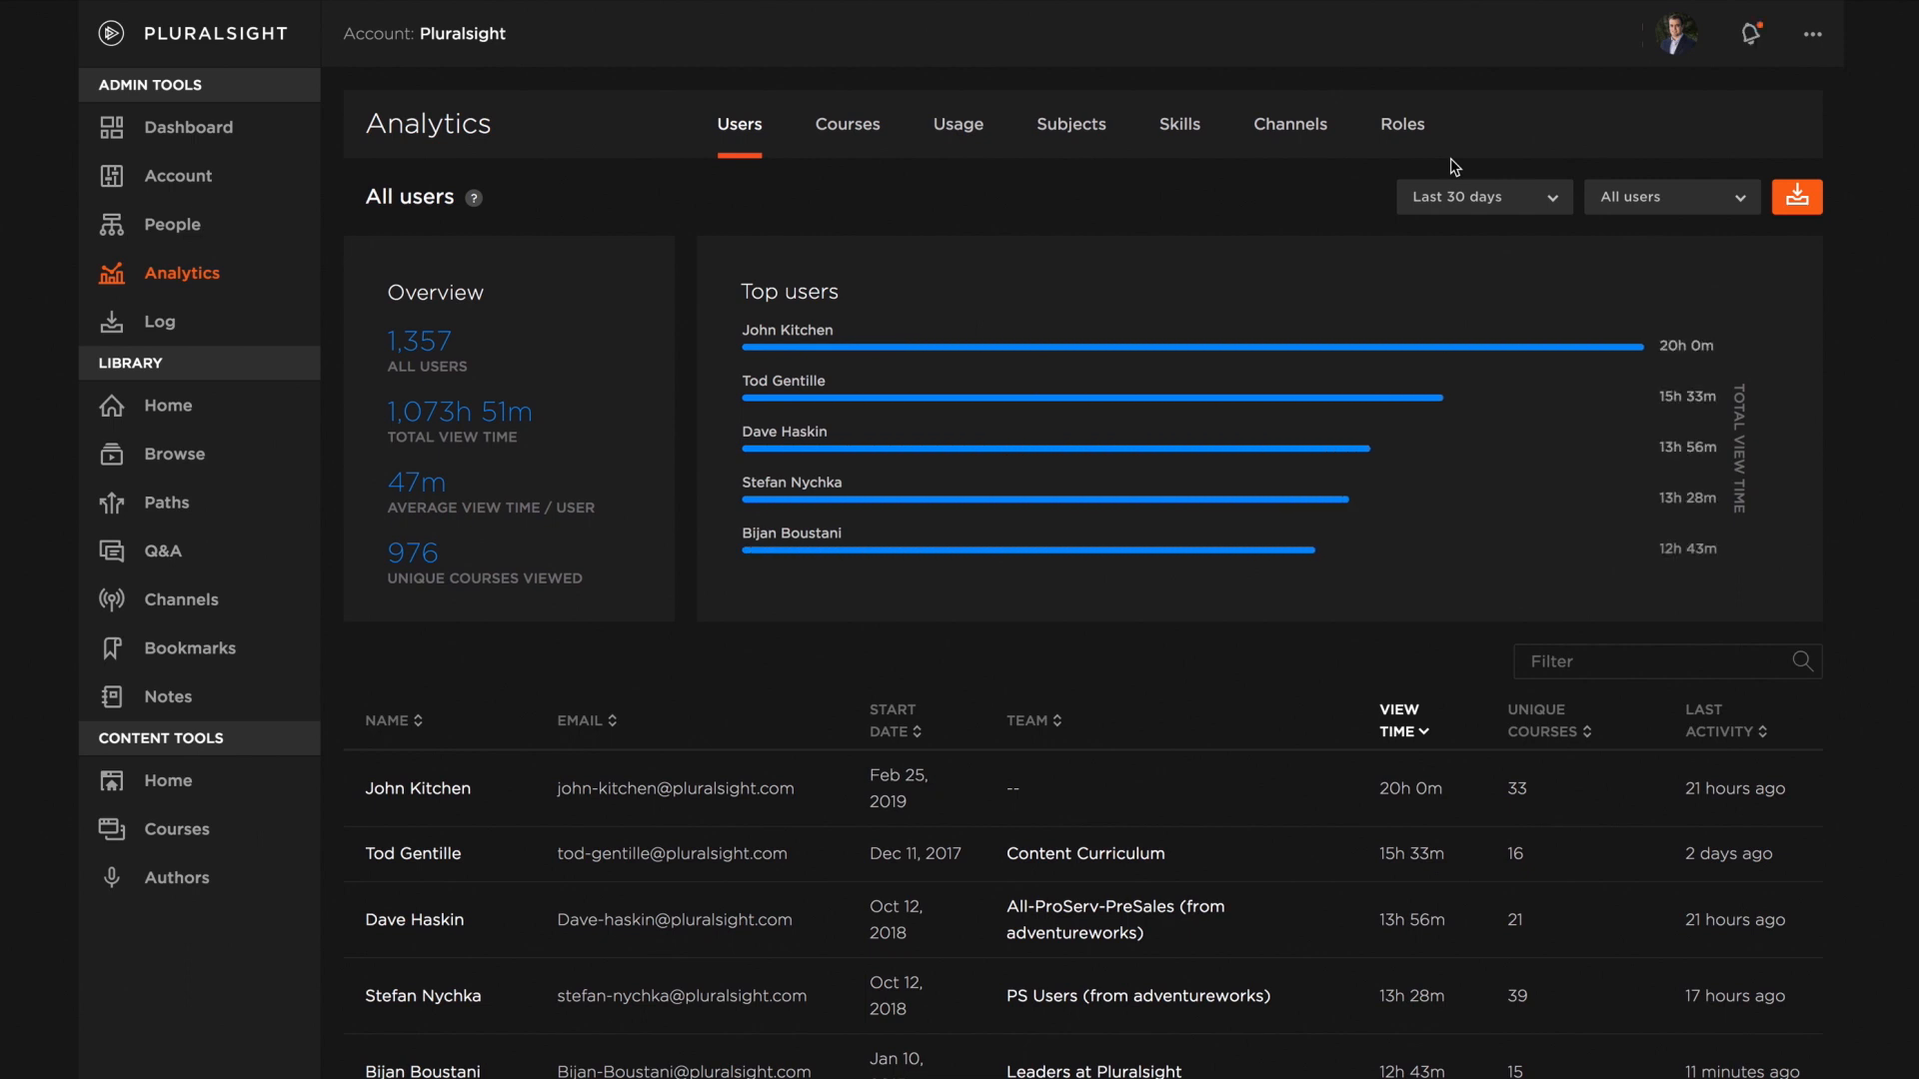
# - Review React Web Developer role analytics, including skill proficiencies and users with that role
pyautogui.click(1405, 129)
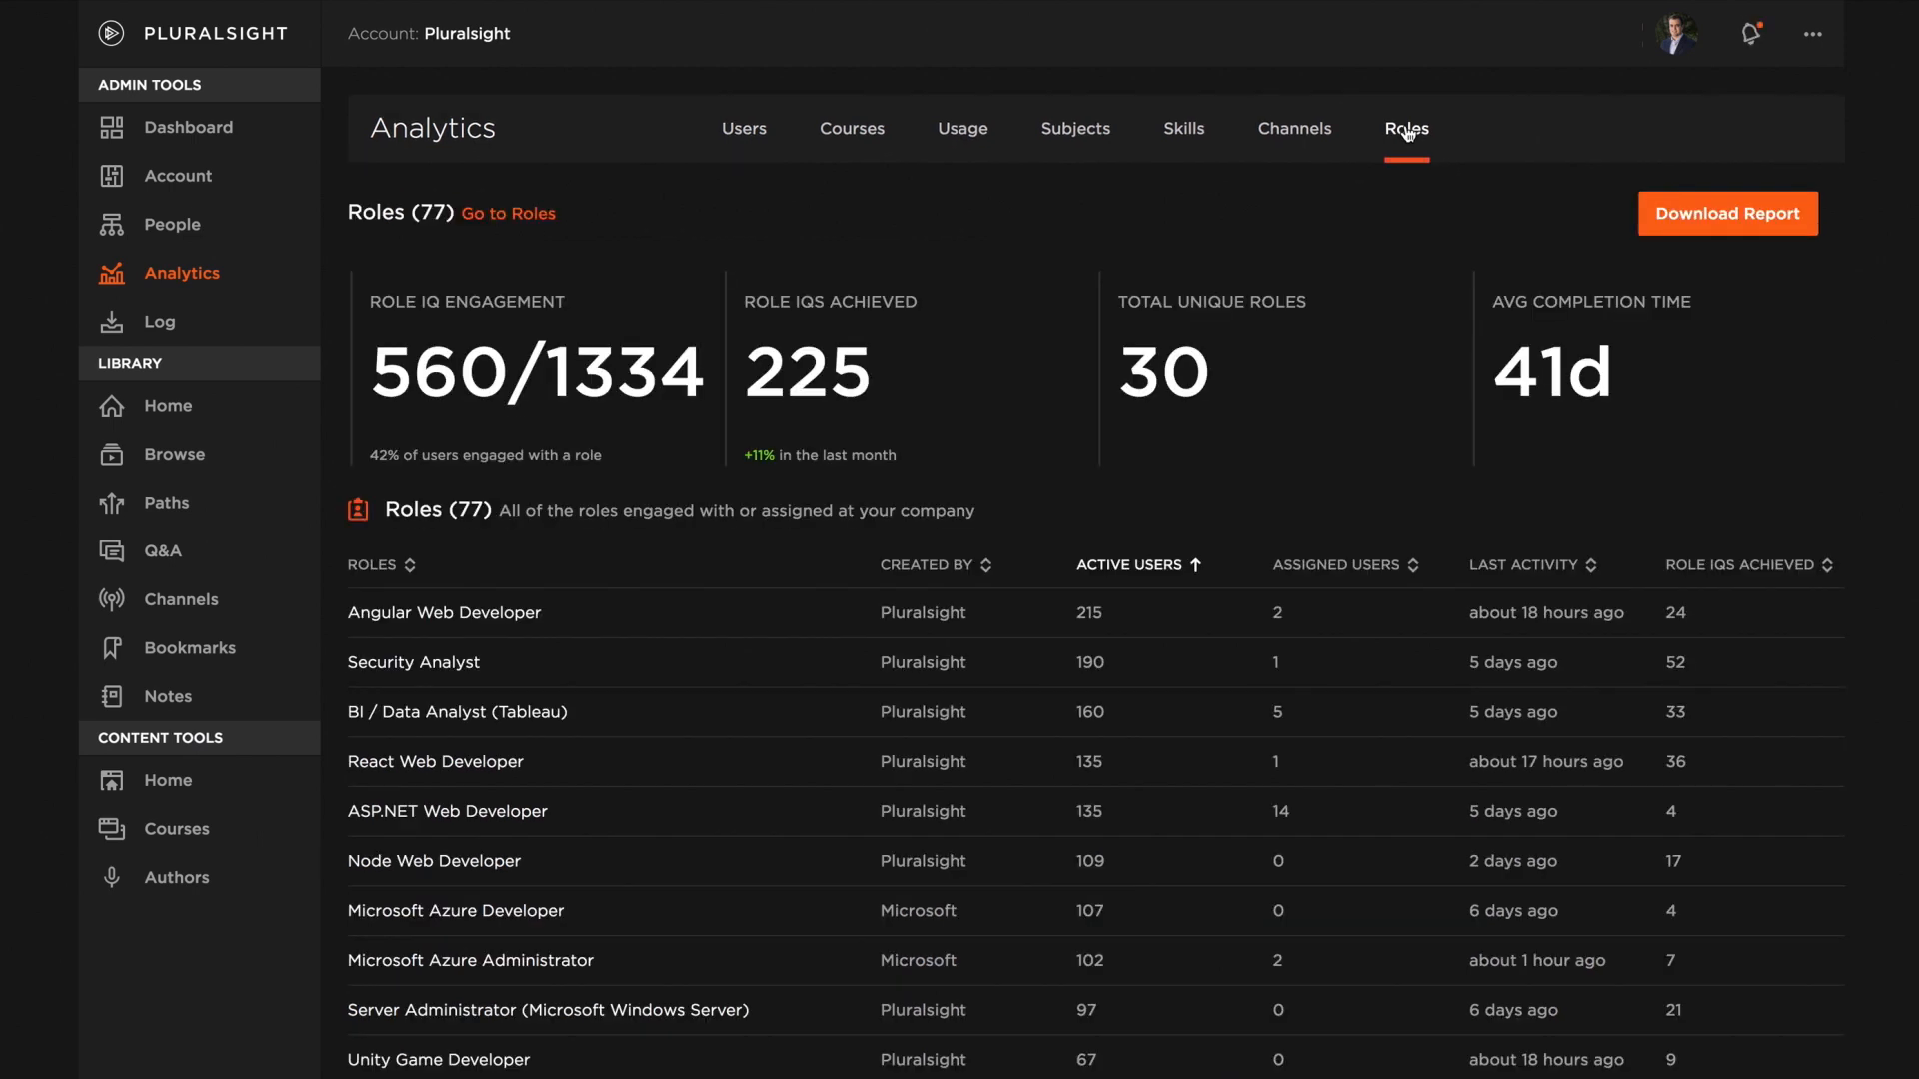
pyautogui.click(435, 762)
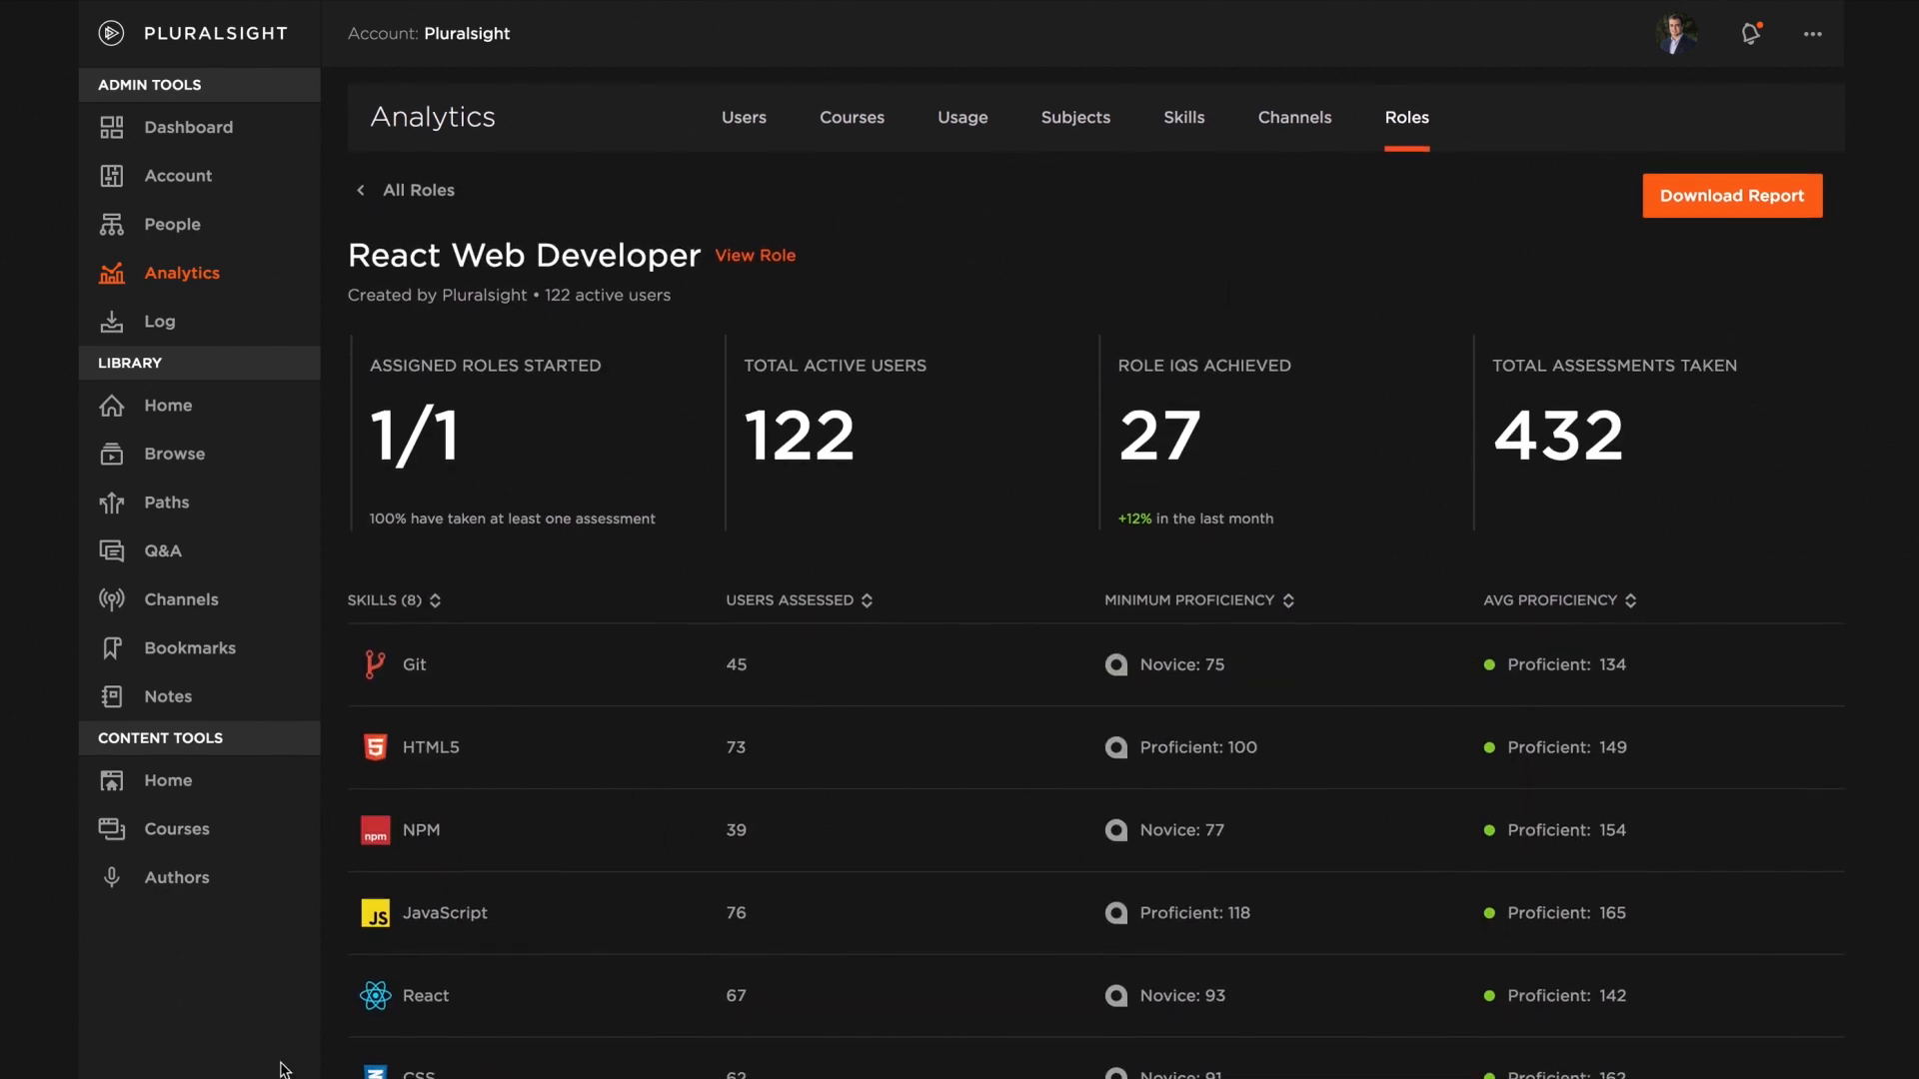
pyautogui.scroll(-3)
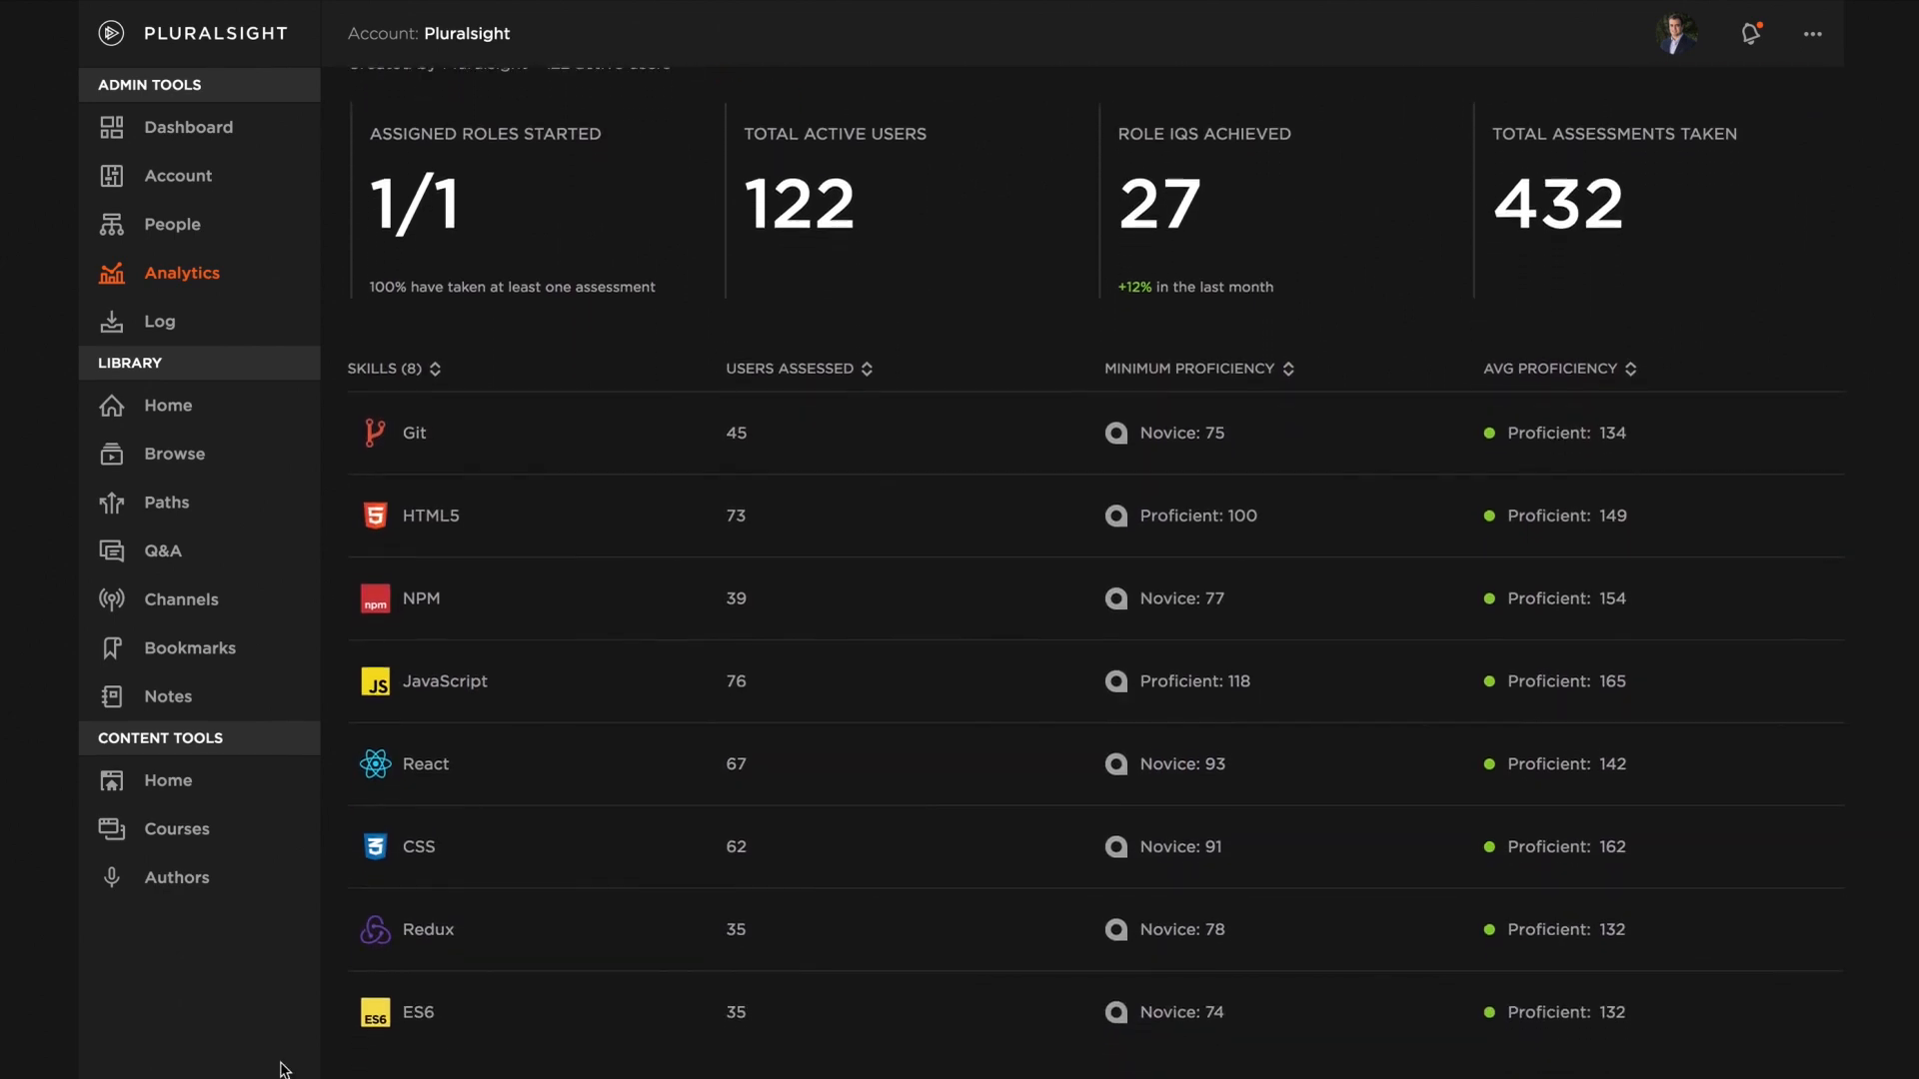
pyautogui.scroll(-3)
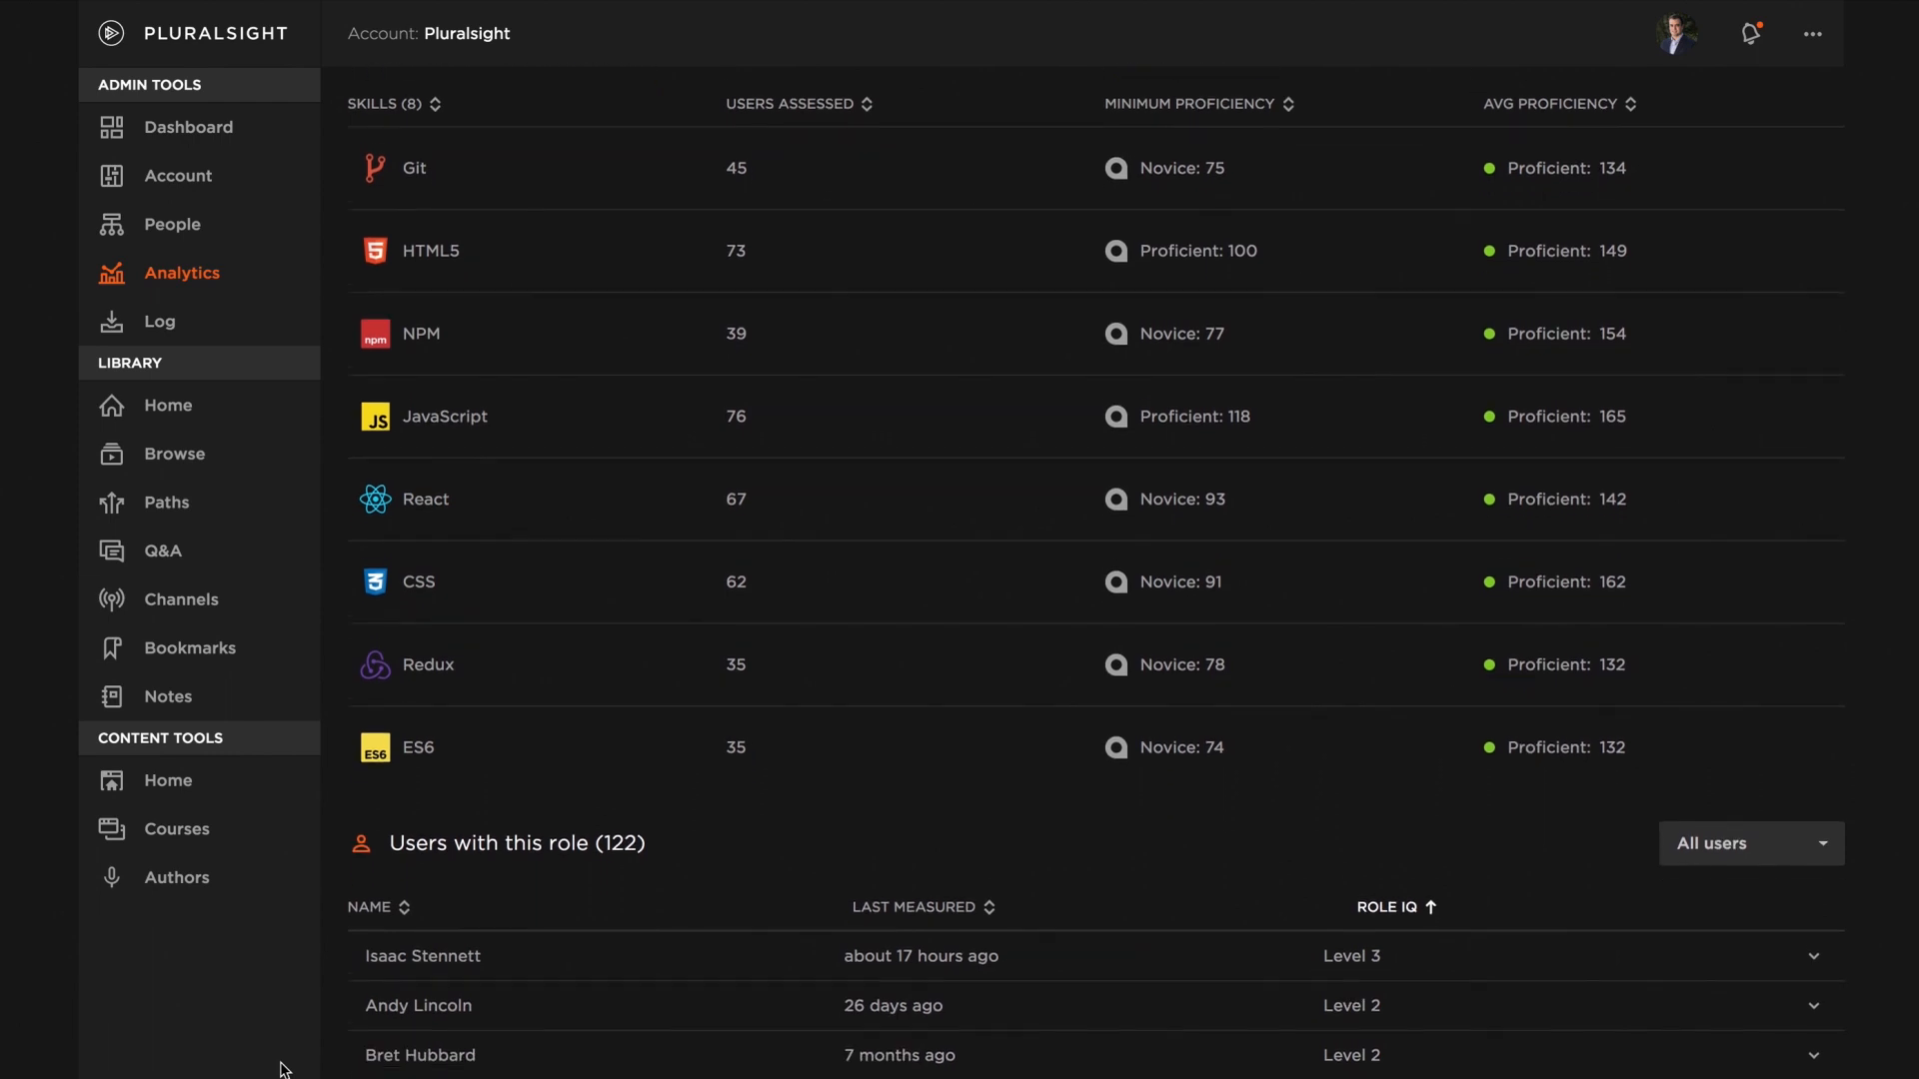
pyautogui.scroll(-3)
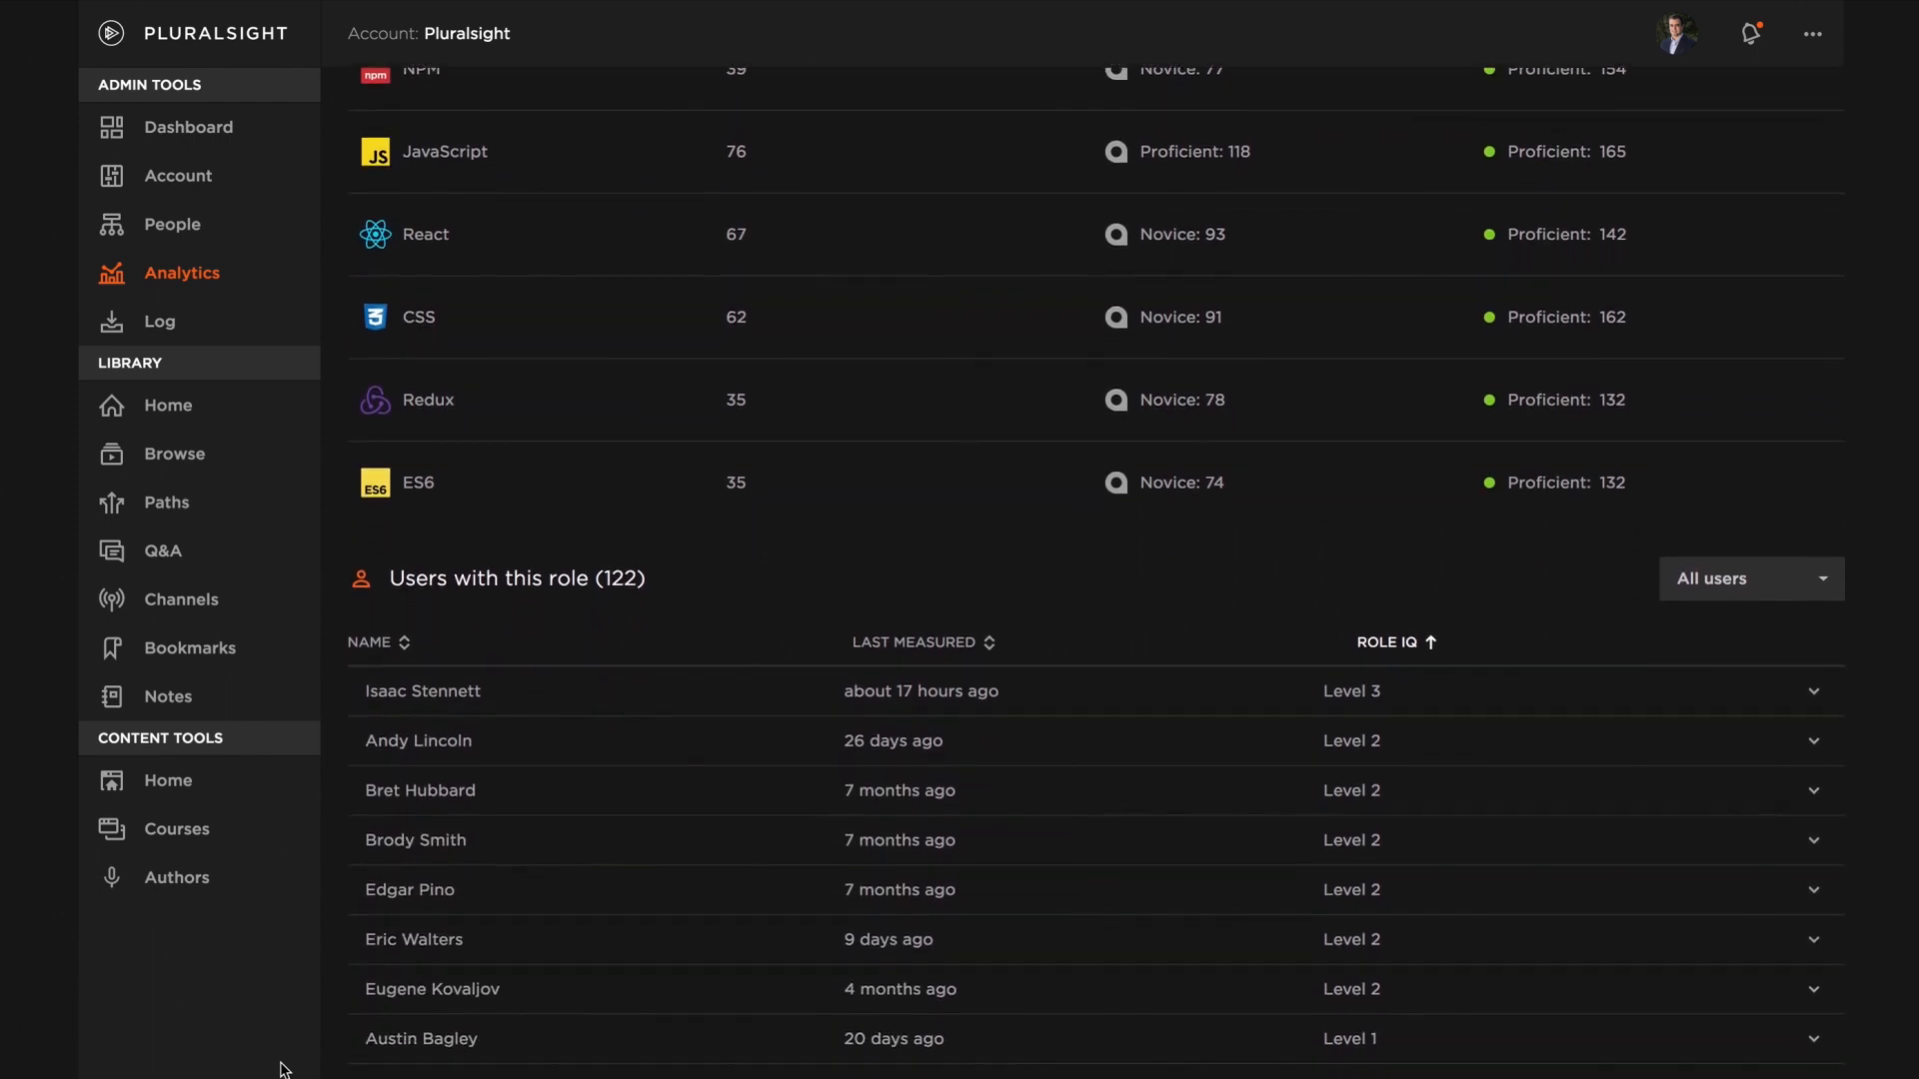
pyautogui.scroll(-3)
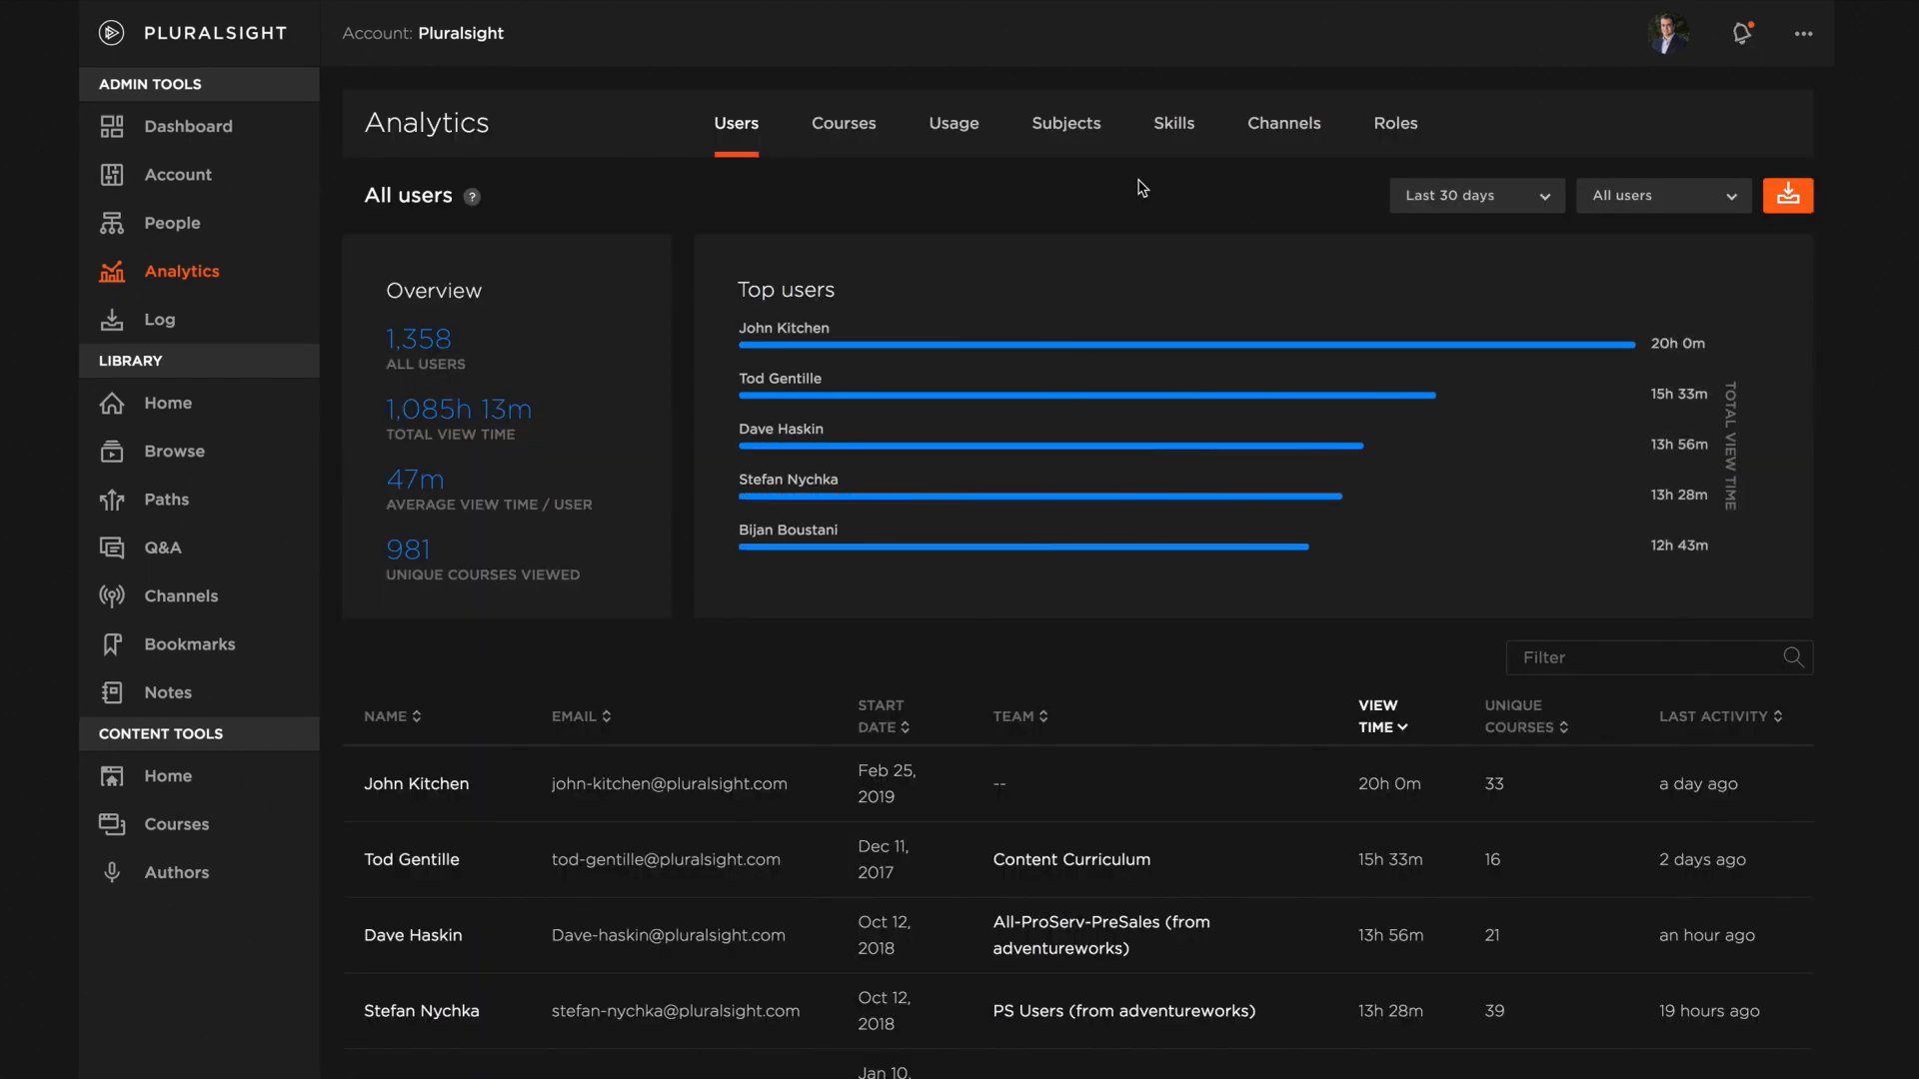
# - Review users' progress by initial skill level and list the users who started as proficient
pyautogui.click(1172, 122)
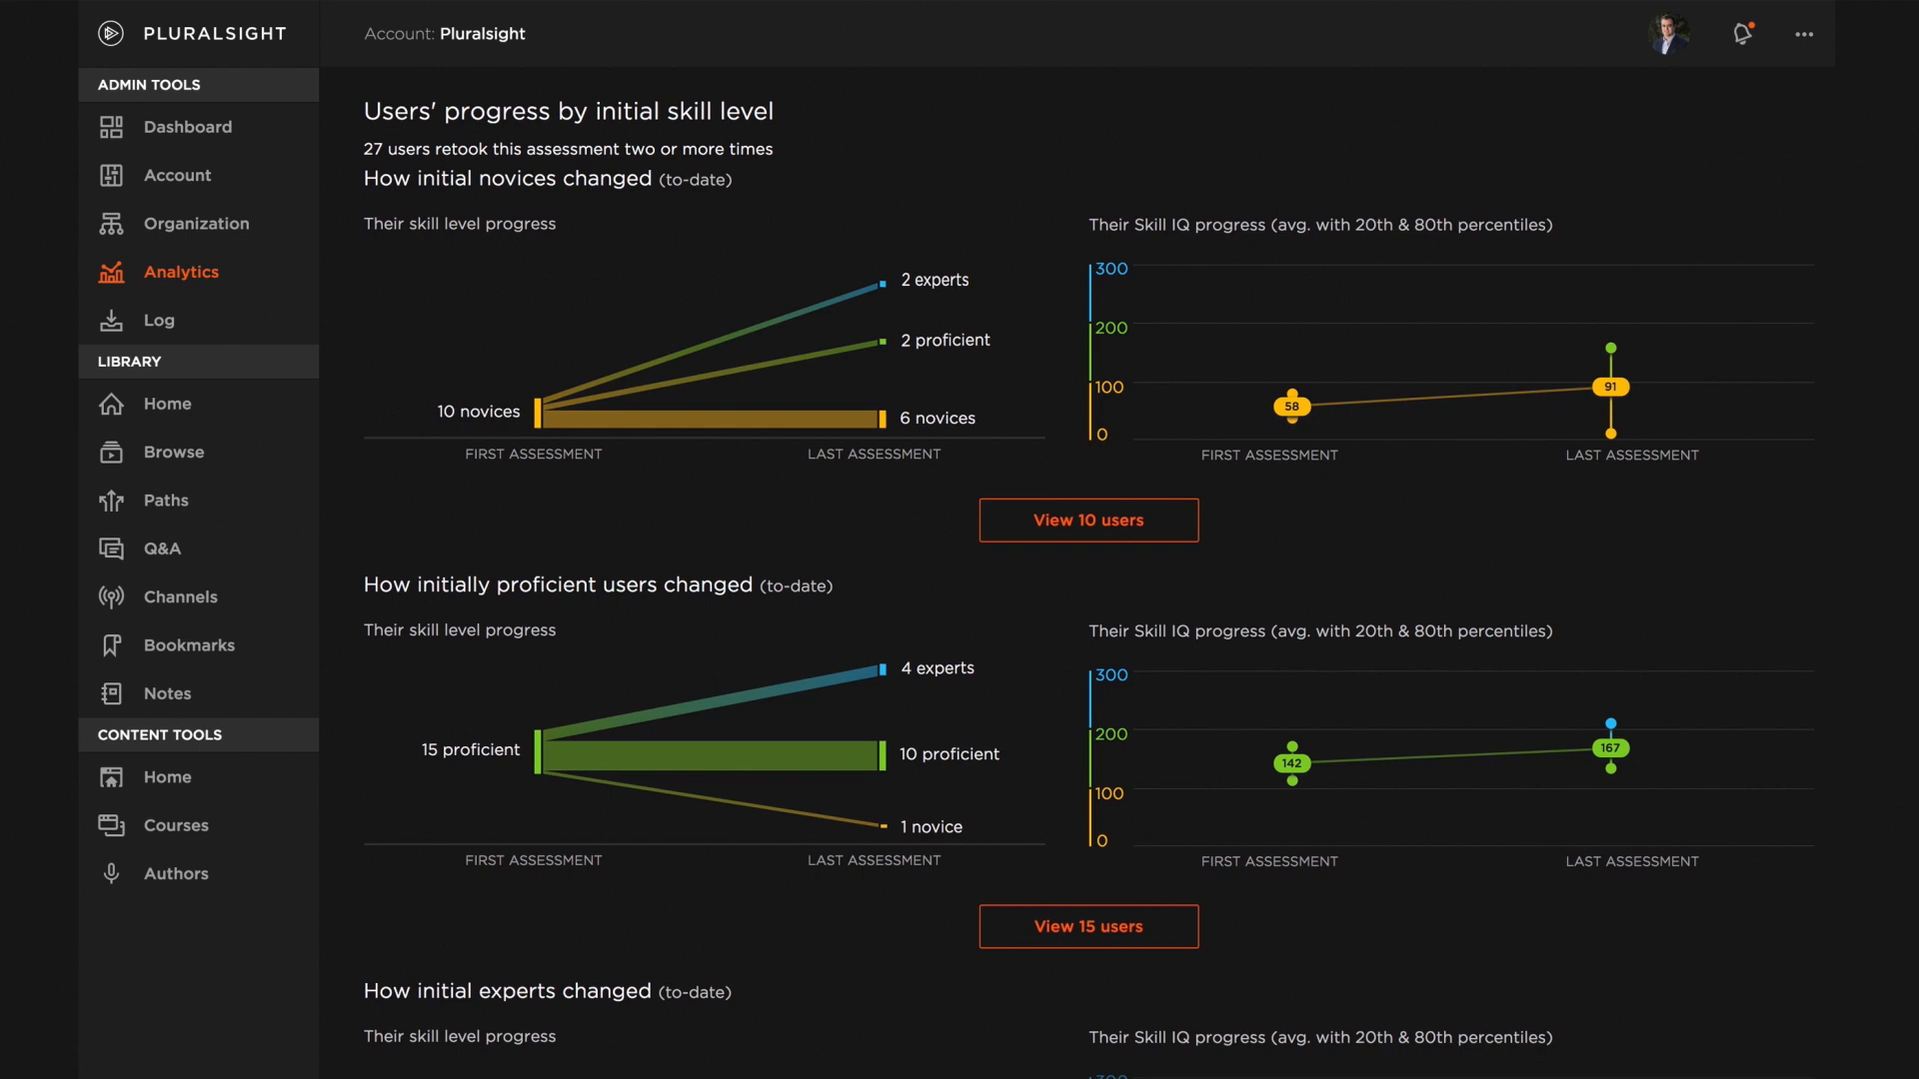
pyautogui.scroll(-3)
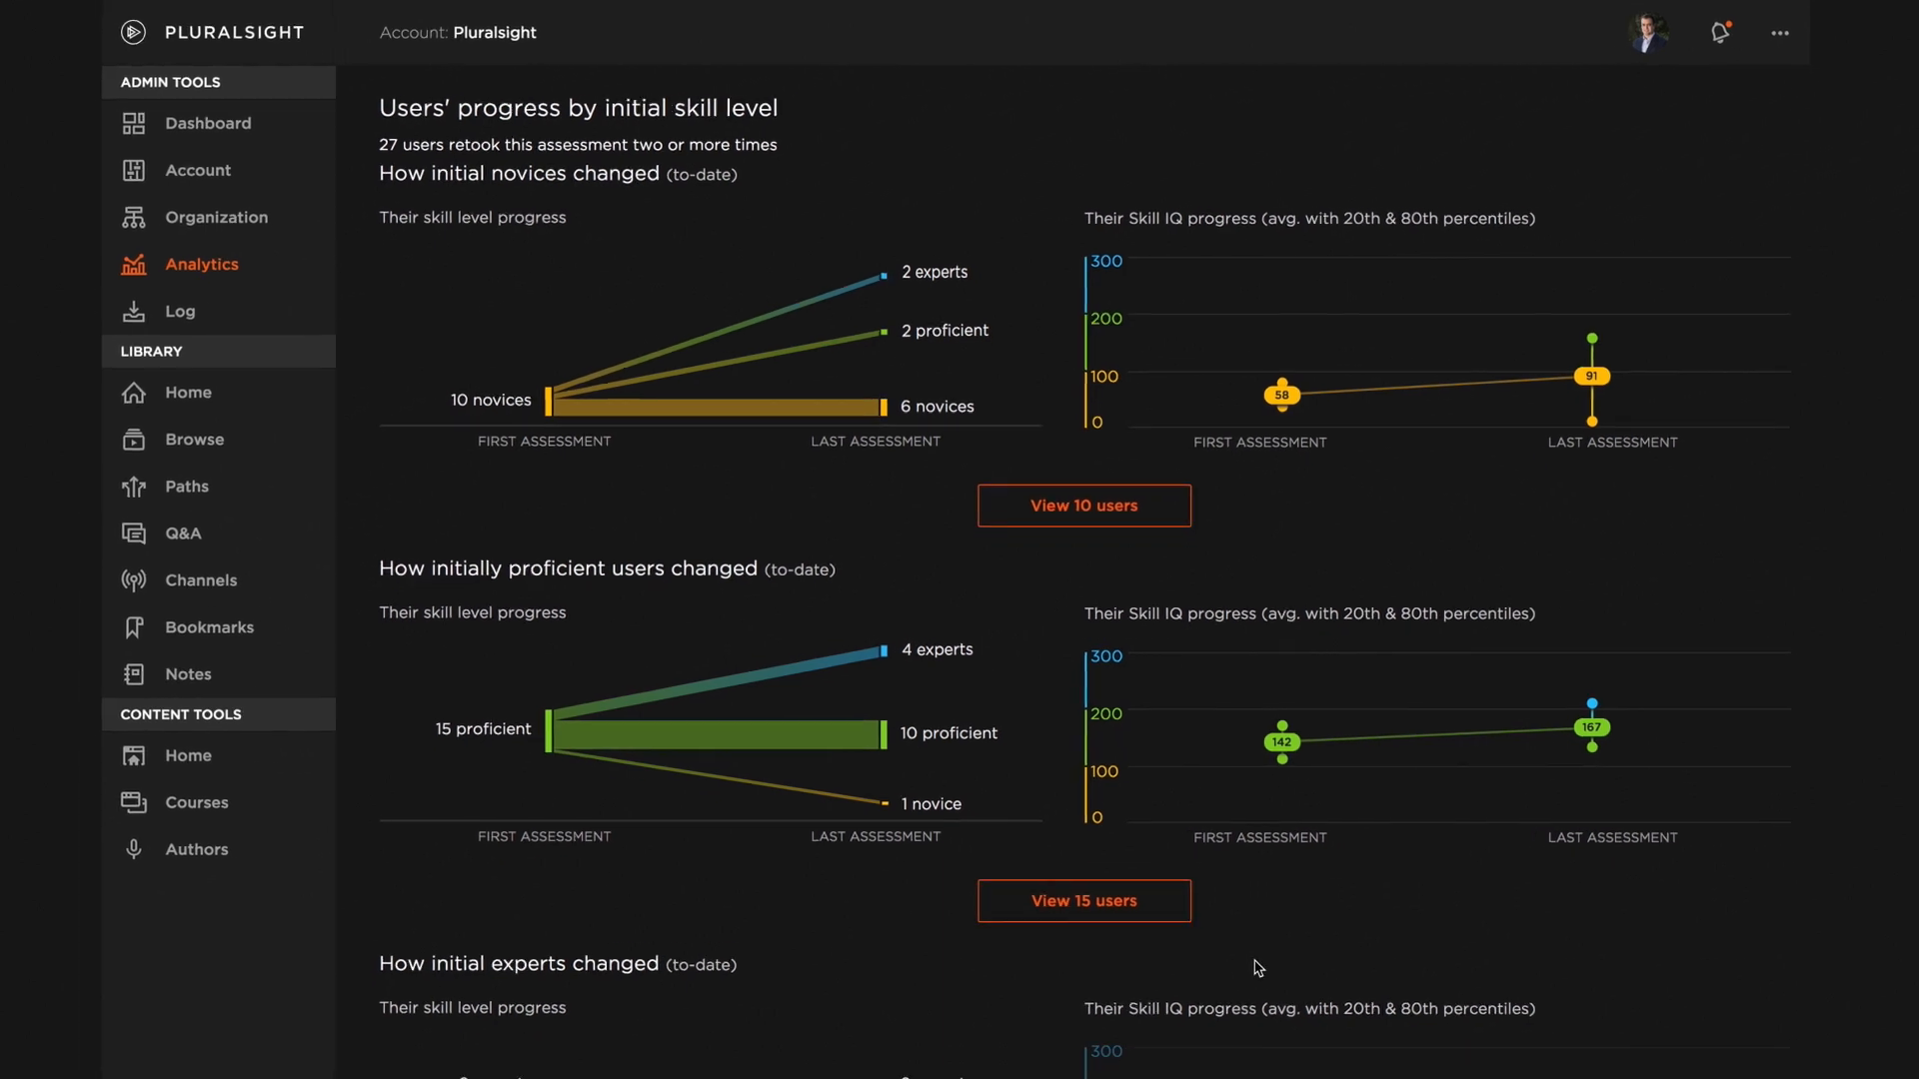
pyautogui.scroll(-3)
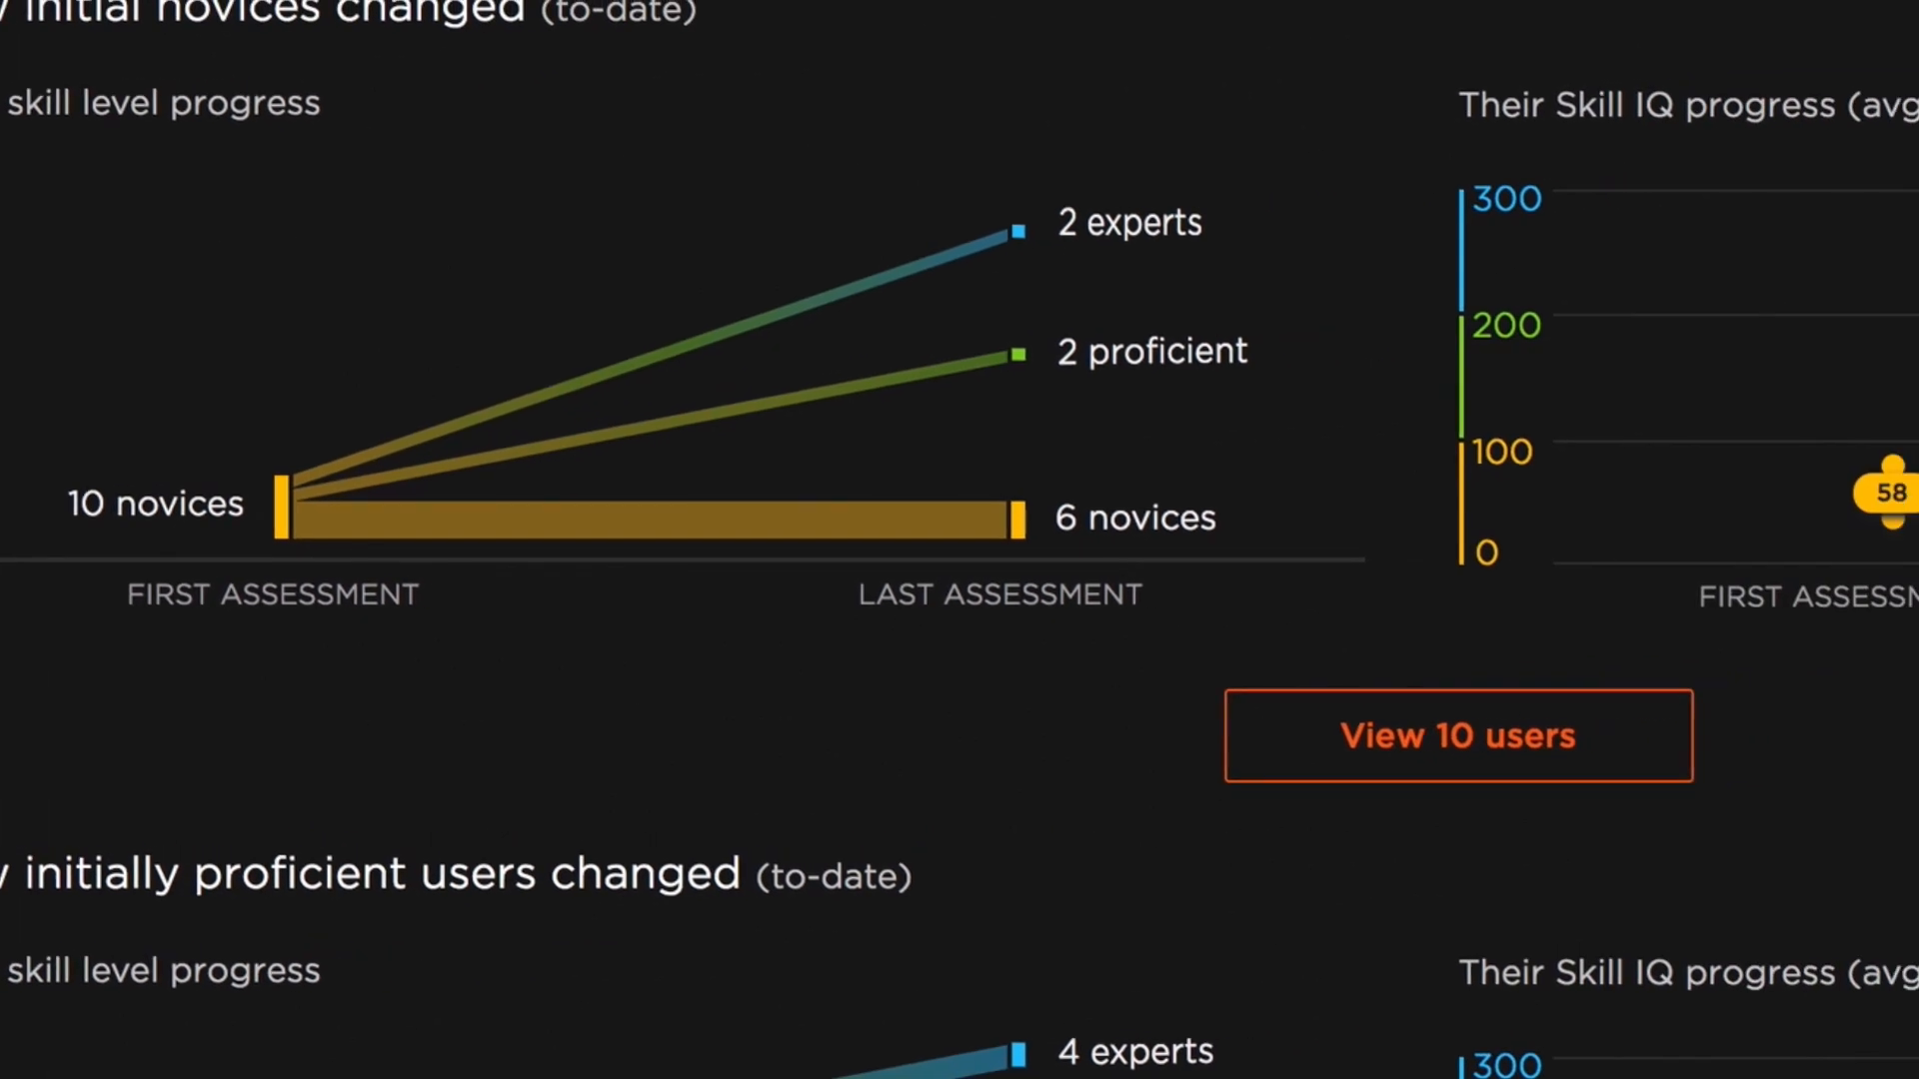
pyautogui.scroll(-3)
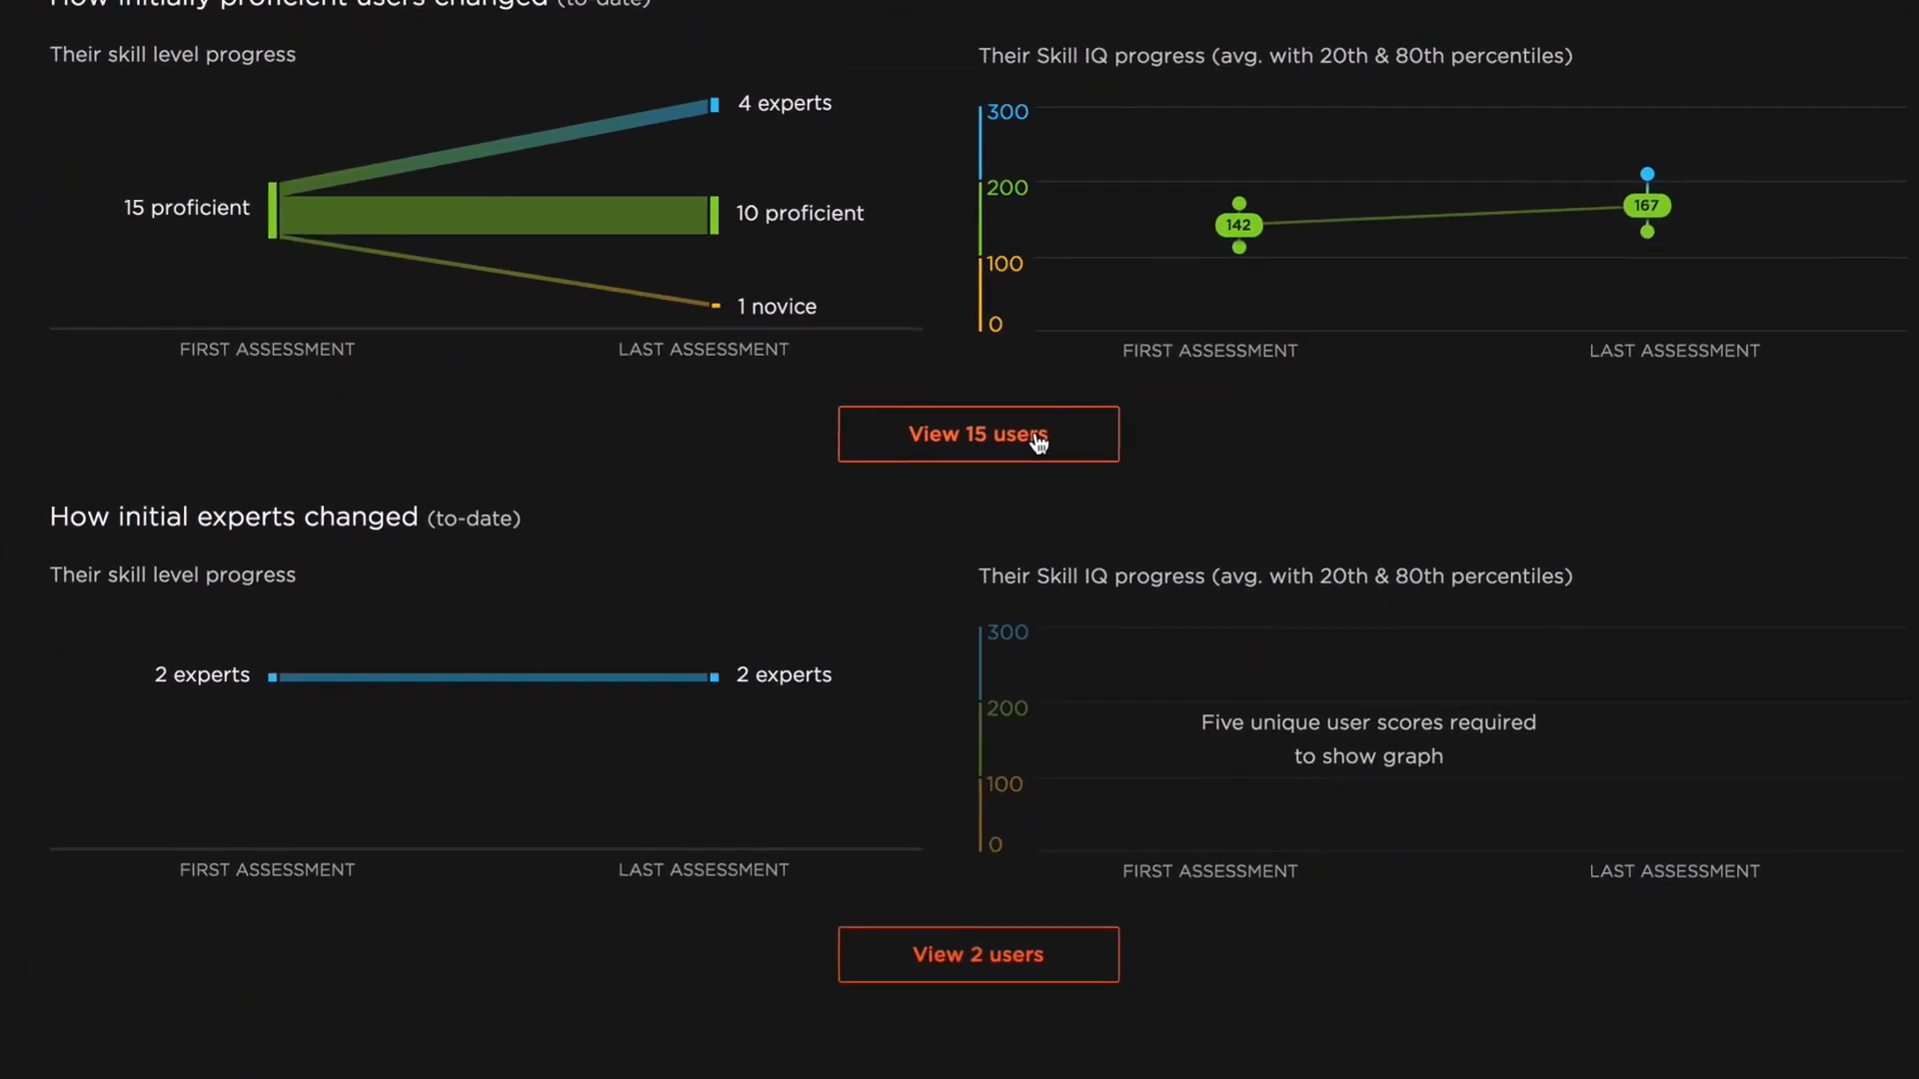
pyautogui.click(977, 433)
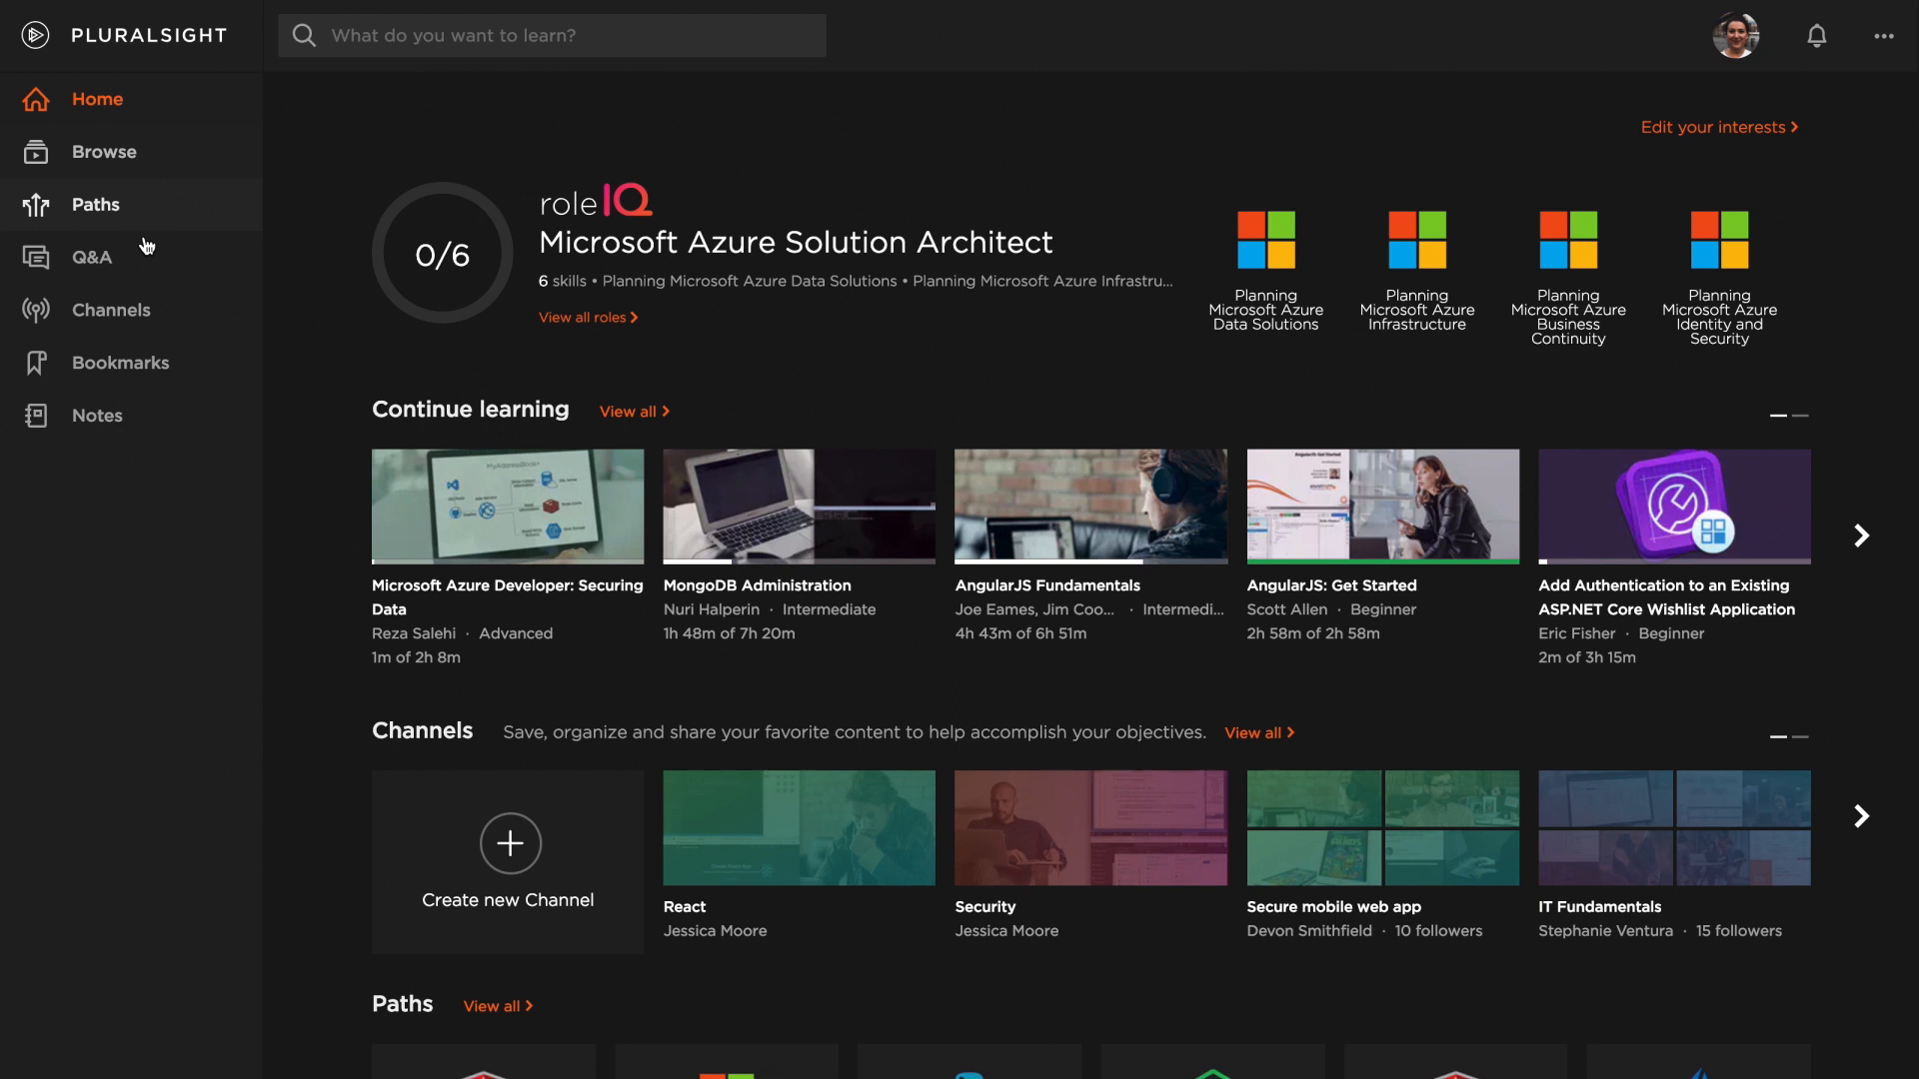
pyautogui.moveTo(92, 256)
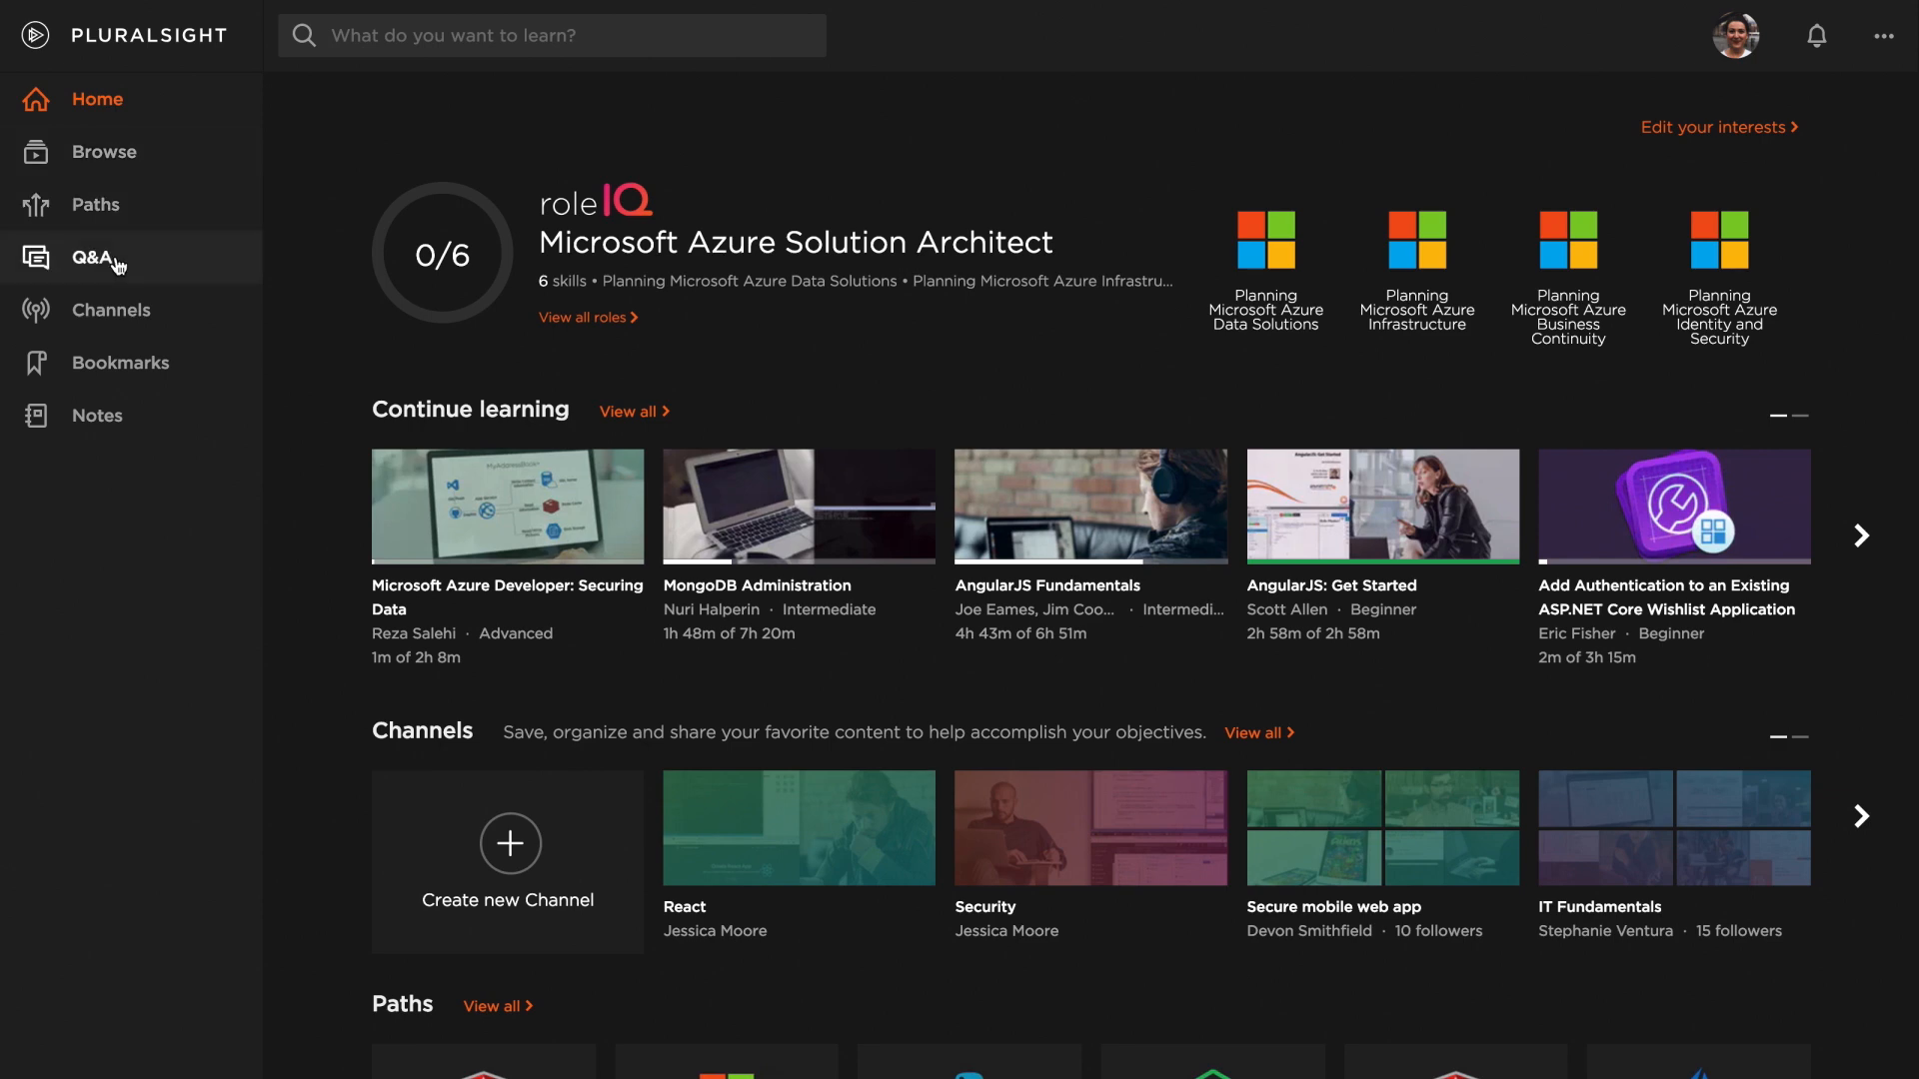
# - Post a Q&A question about using async functions in a for loop, tagged ES6
pyautogui.click(92, 258)
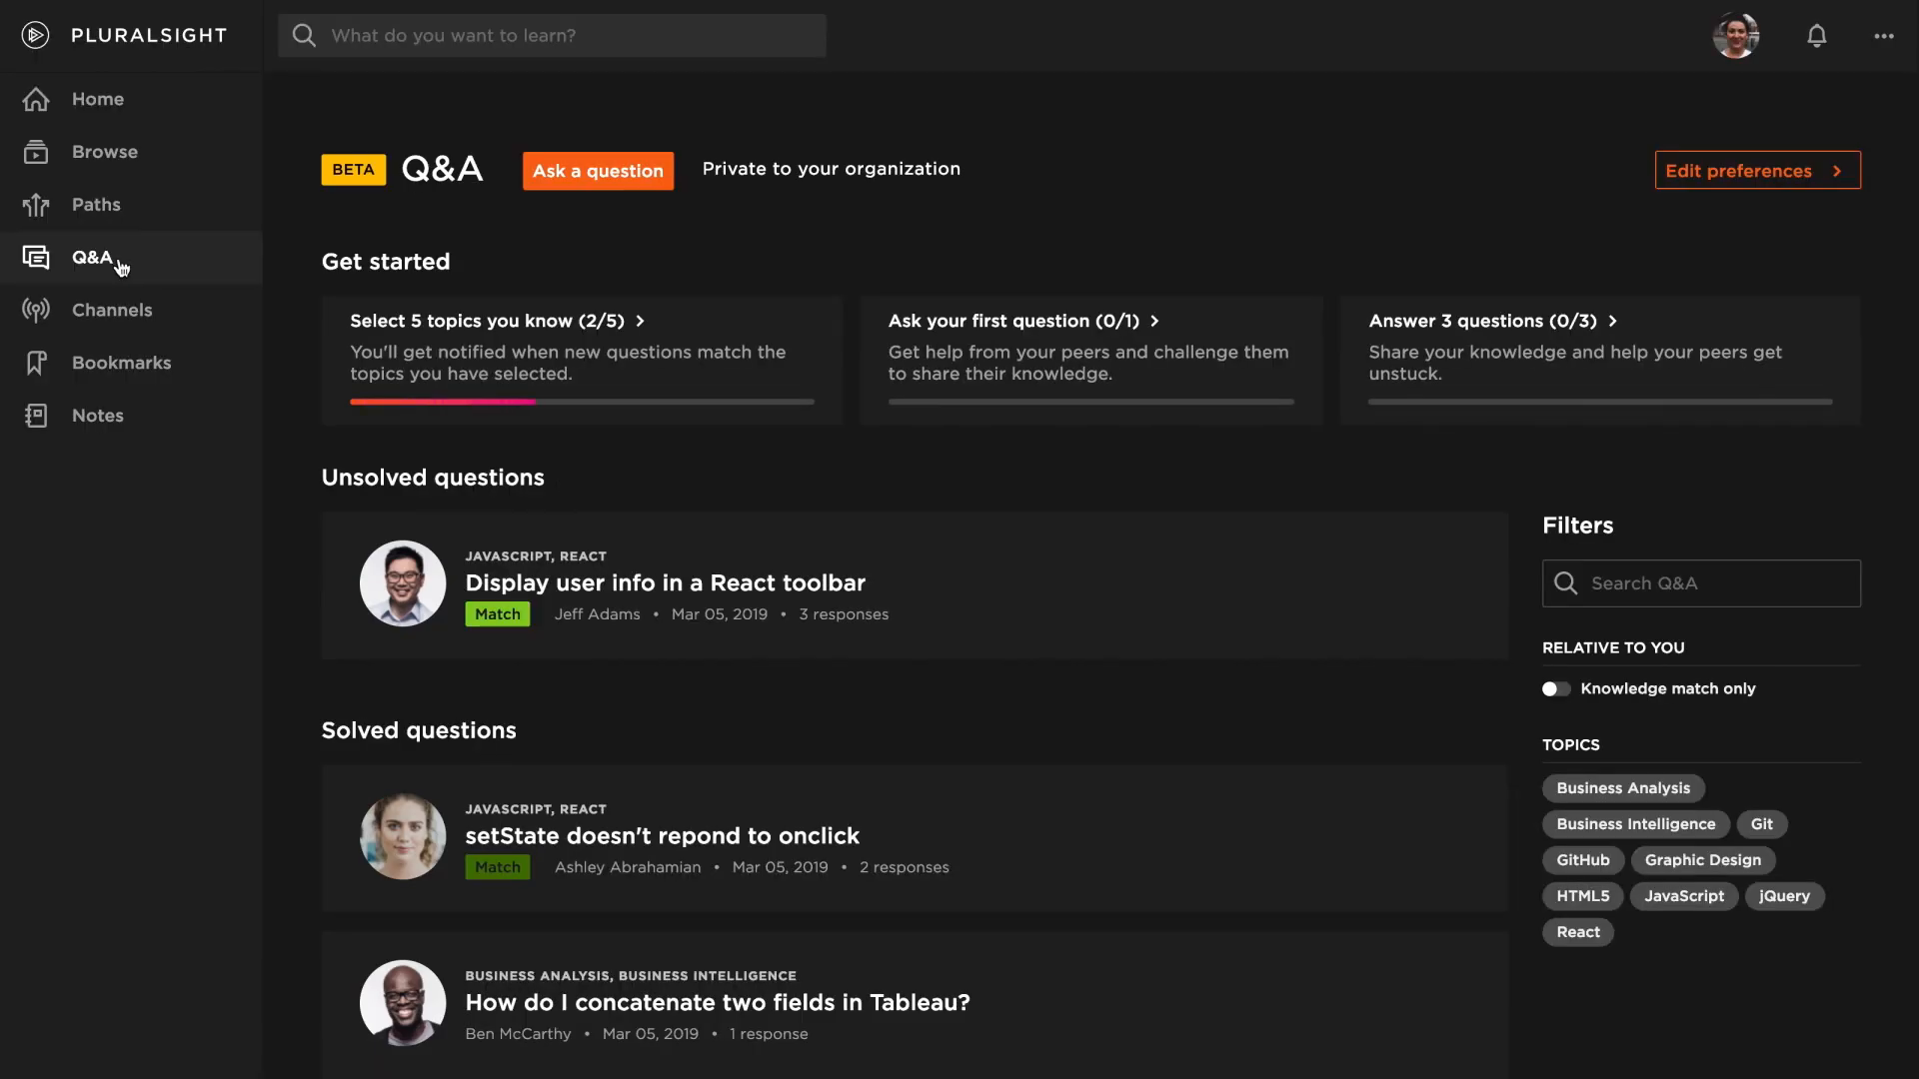
pyautogui.click(598, 170)
pyautogui.write('I need to make an')
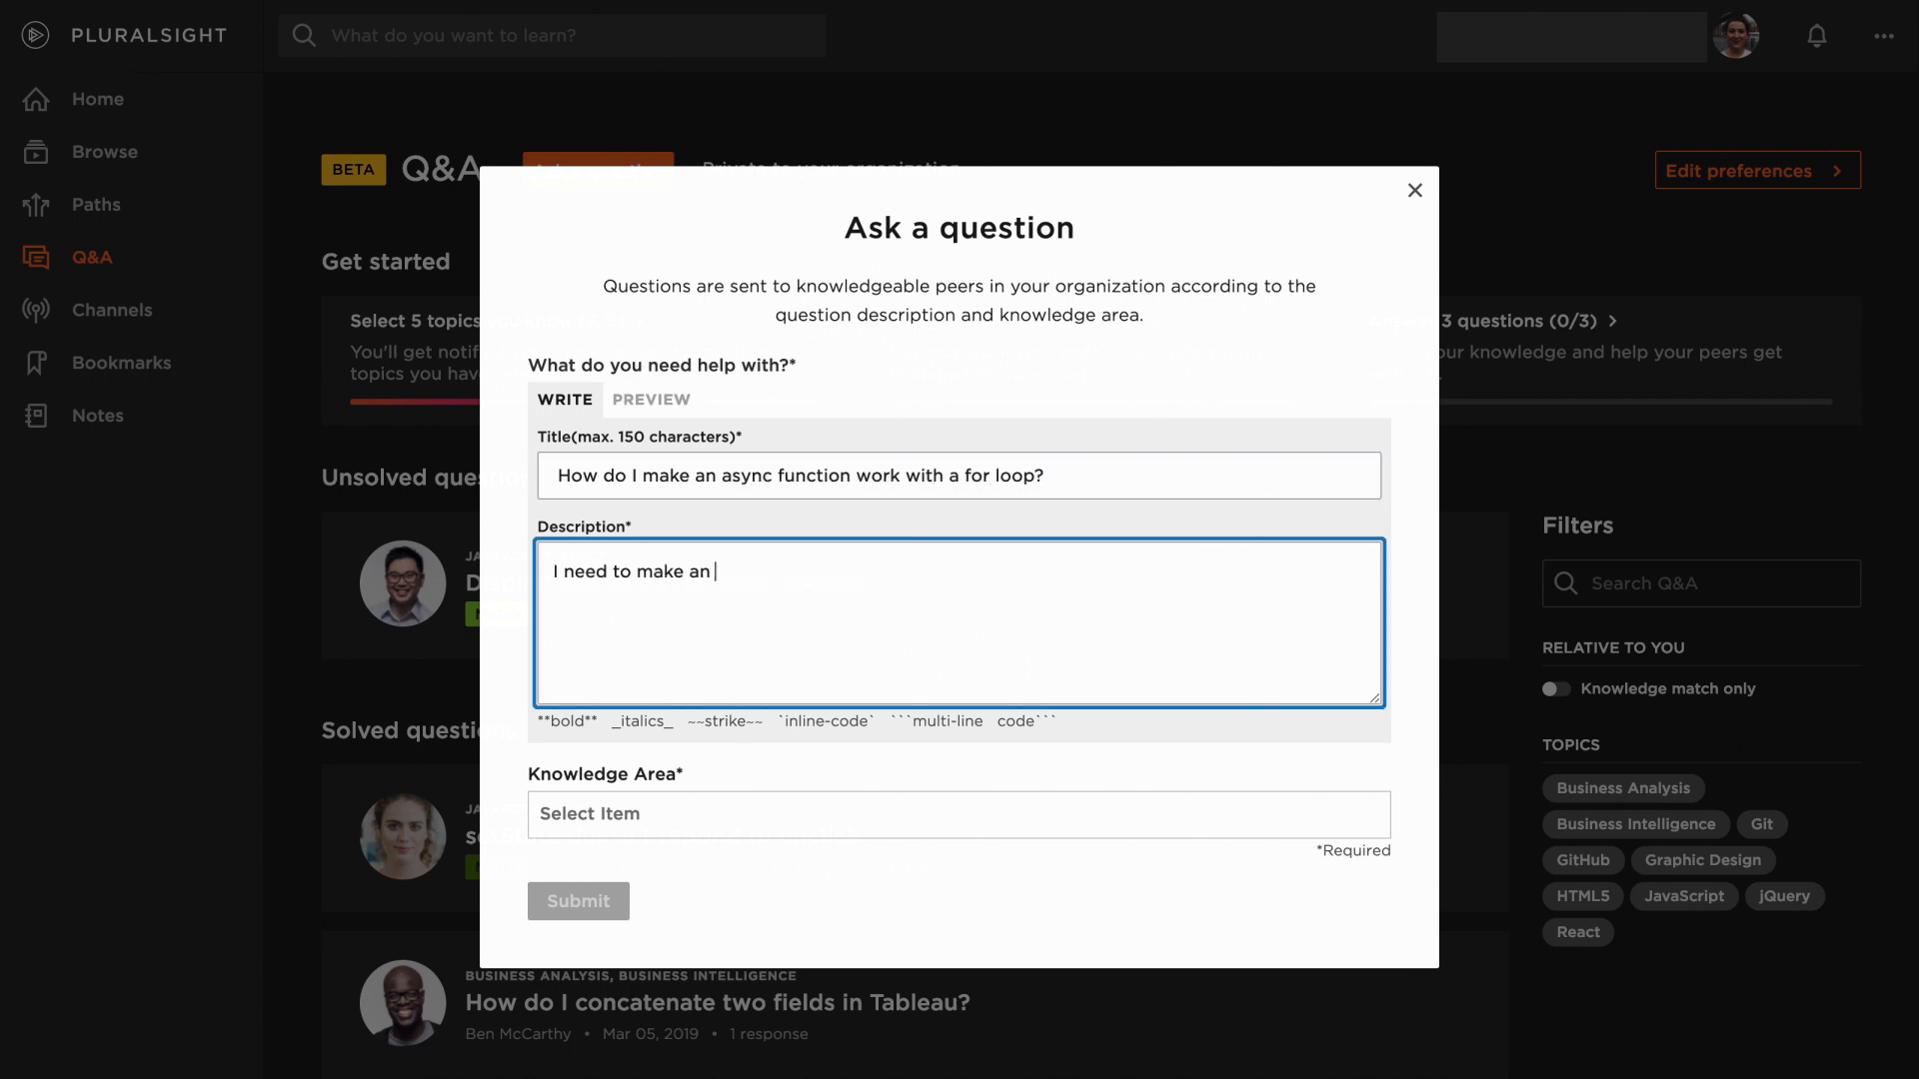
pyautogui.write('es6')
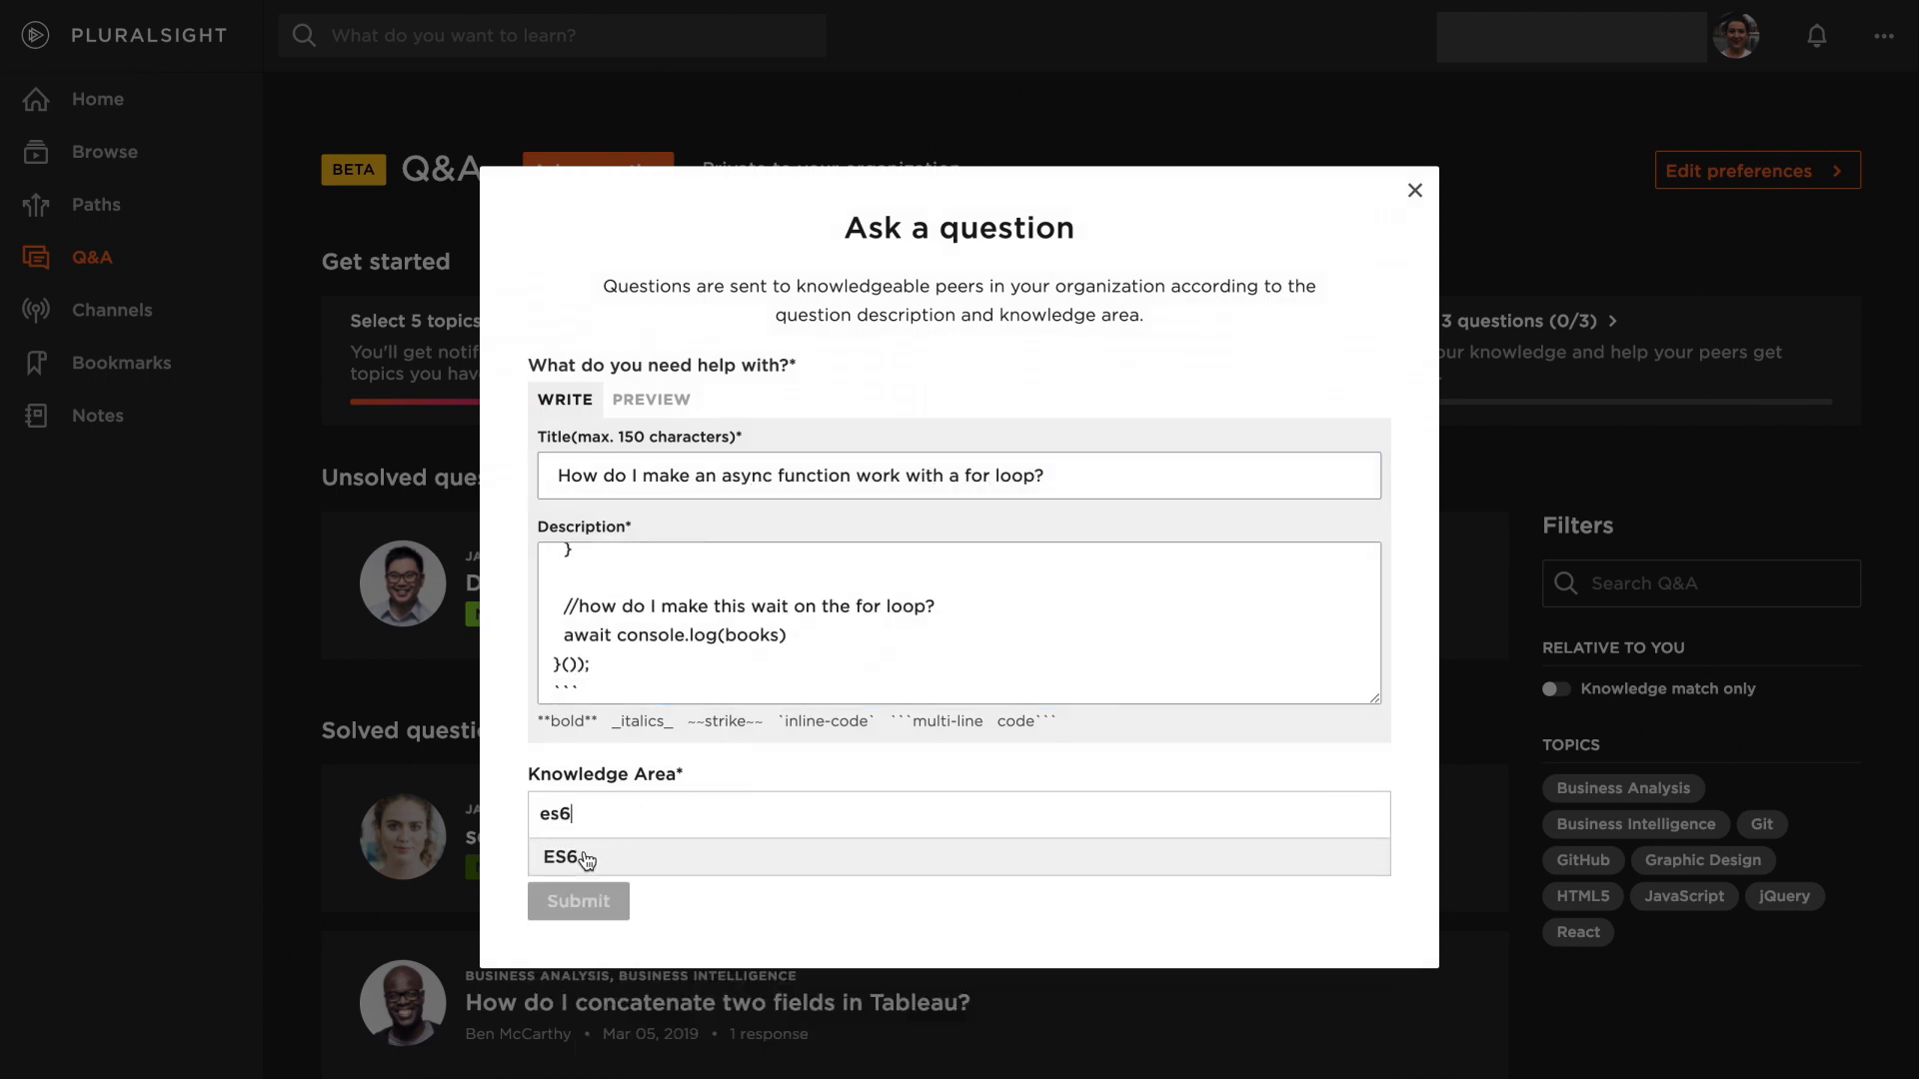
pyautogui.click(567, 857)
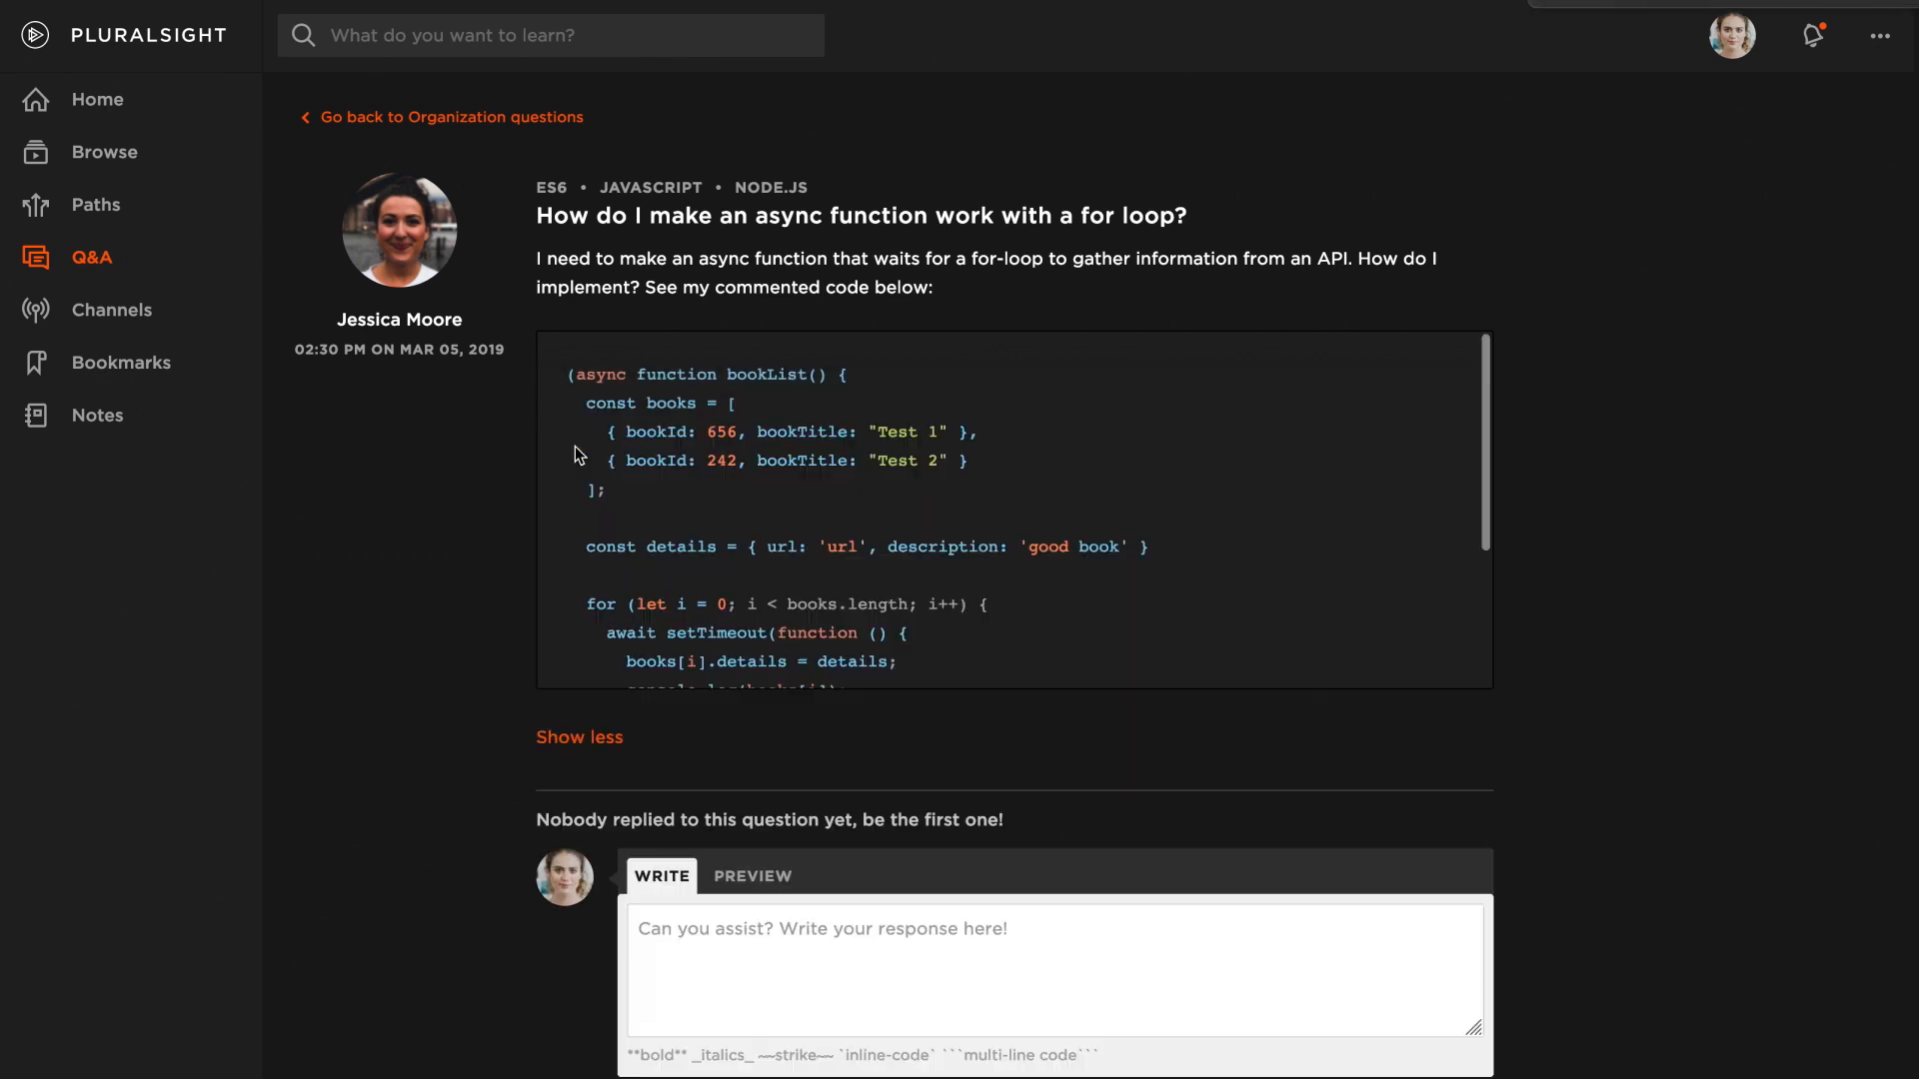
# - Reply that await only works inside async functions, then read the posted answers
pyautogui.scroll(-3)
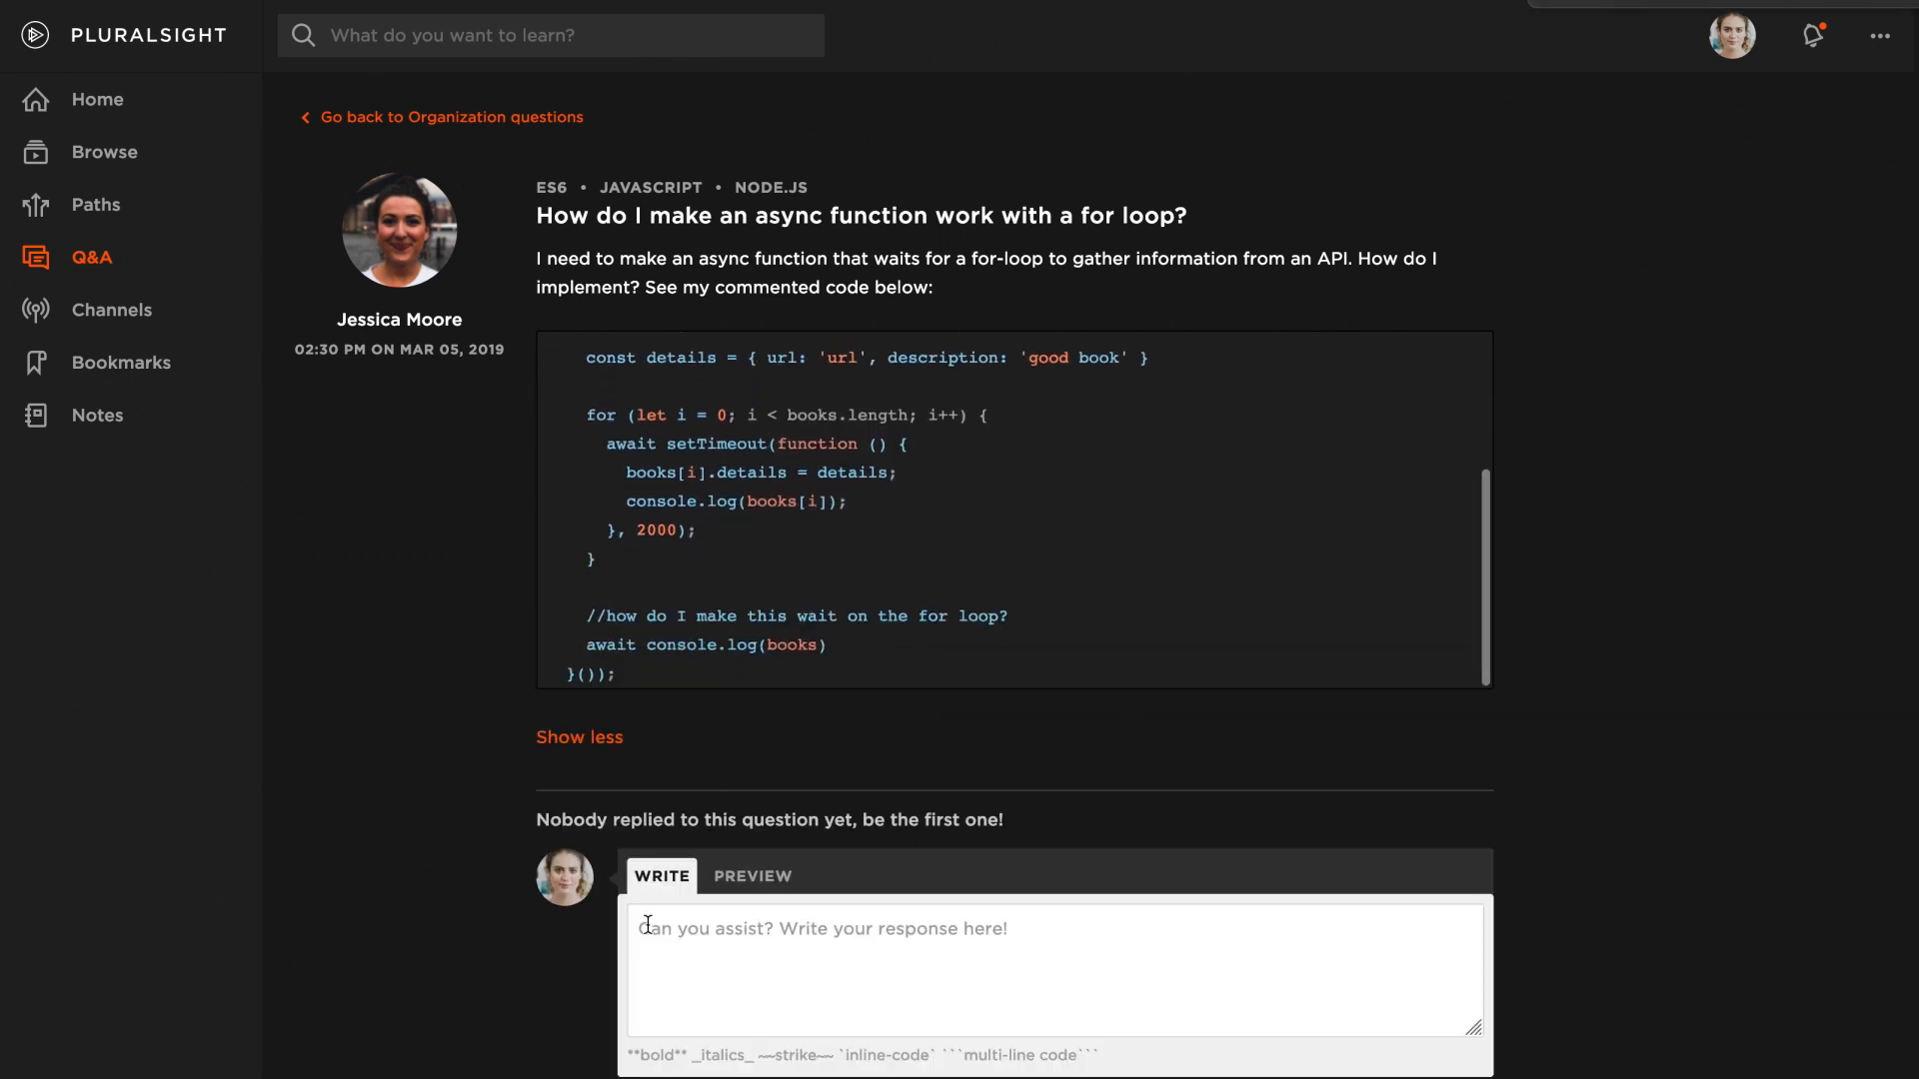
pyautogui.write("That's a great question! First thing to note: the key word await can only be used with a function that returns a promise. (if you need to brush up on promises, there's a course I can send you to) To fix your code above, try this:")
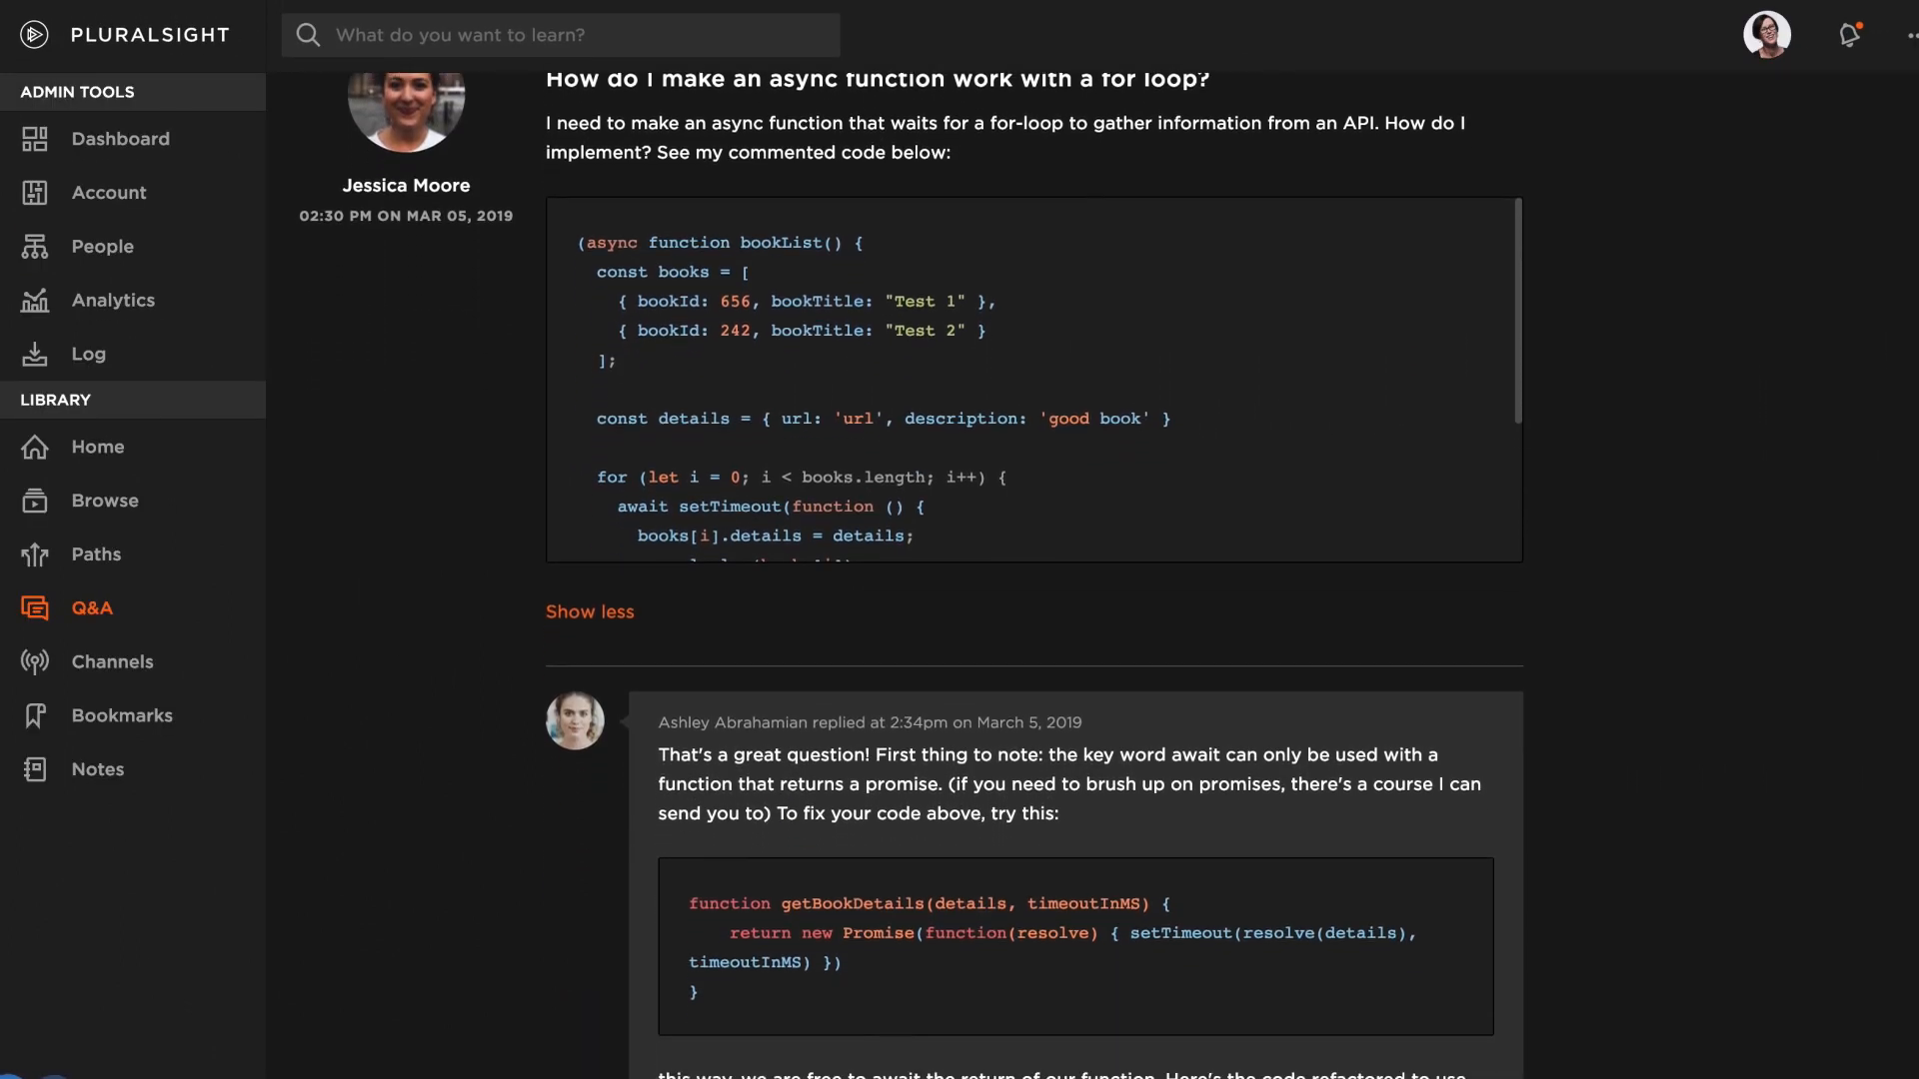
pyautogui.scroll(-3)
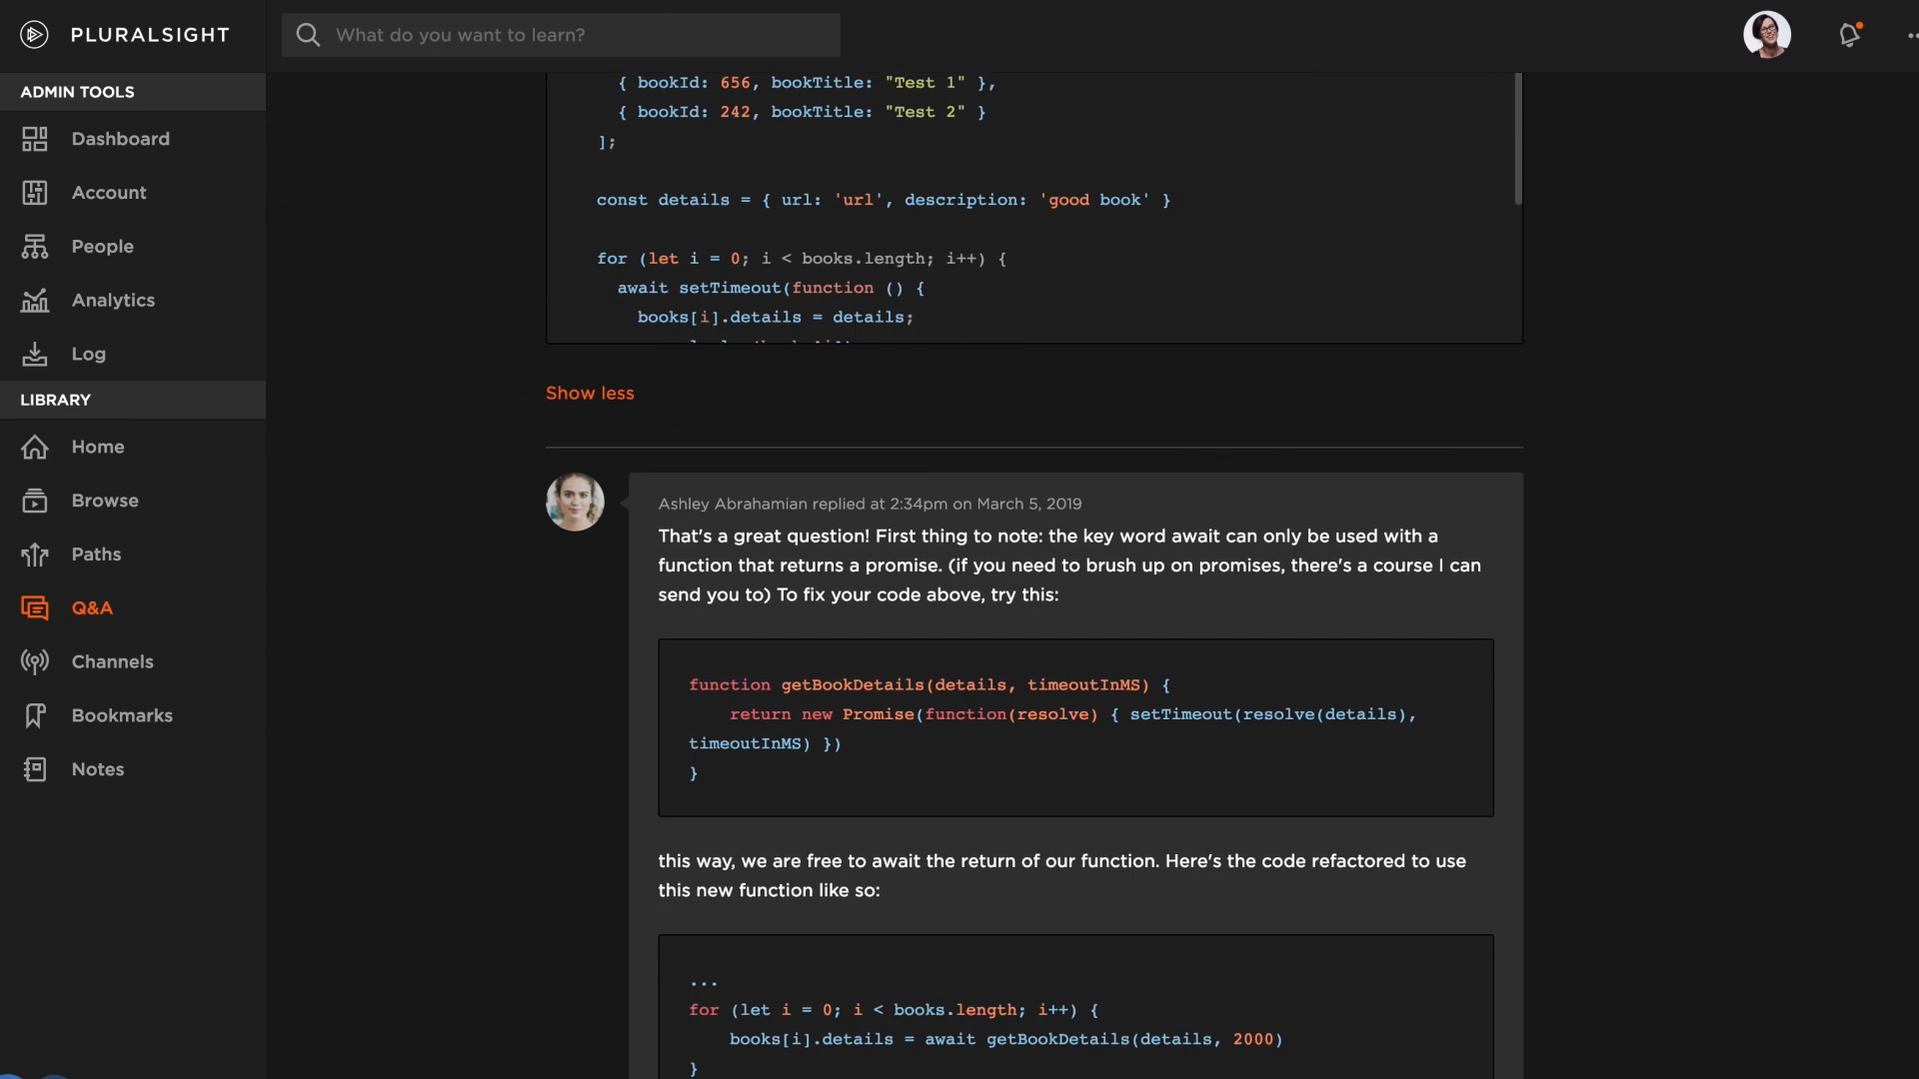
pyautogui.scroll(-3)
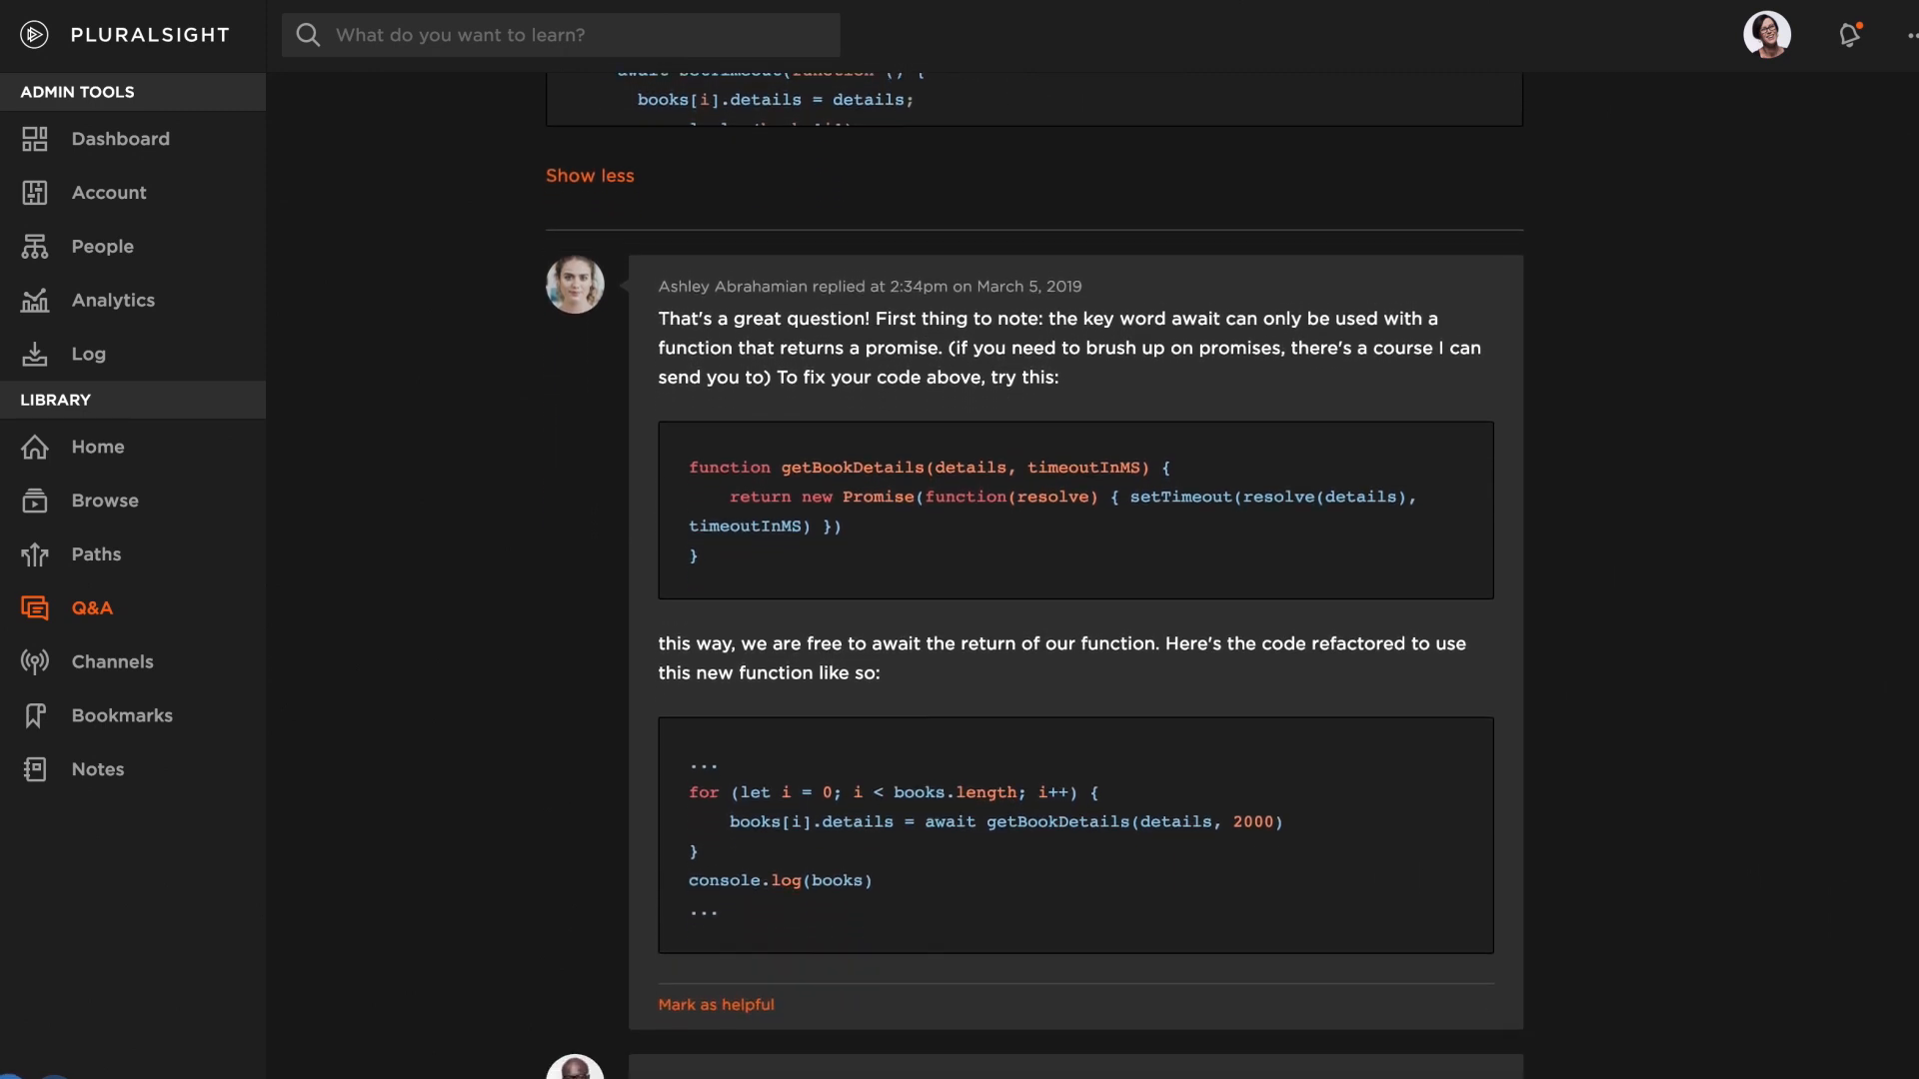
pyautogui.scroll(-3)
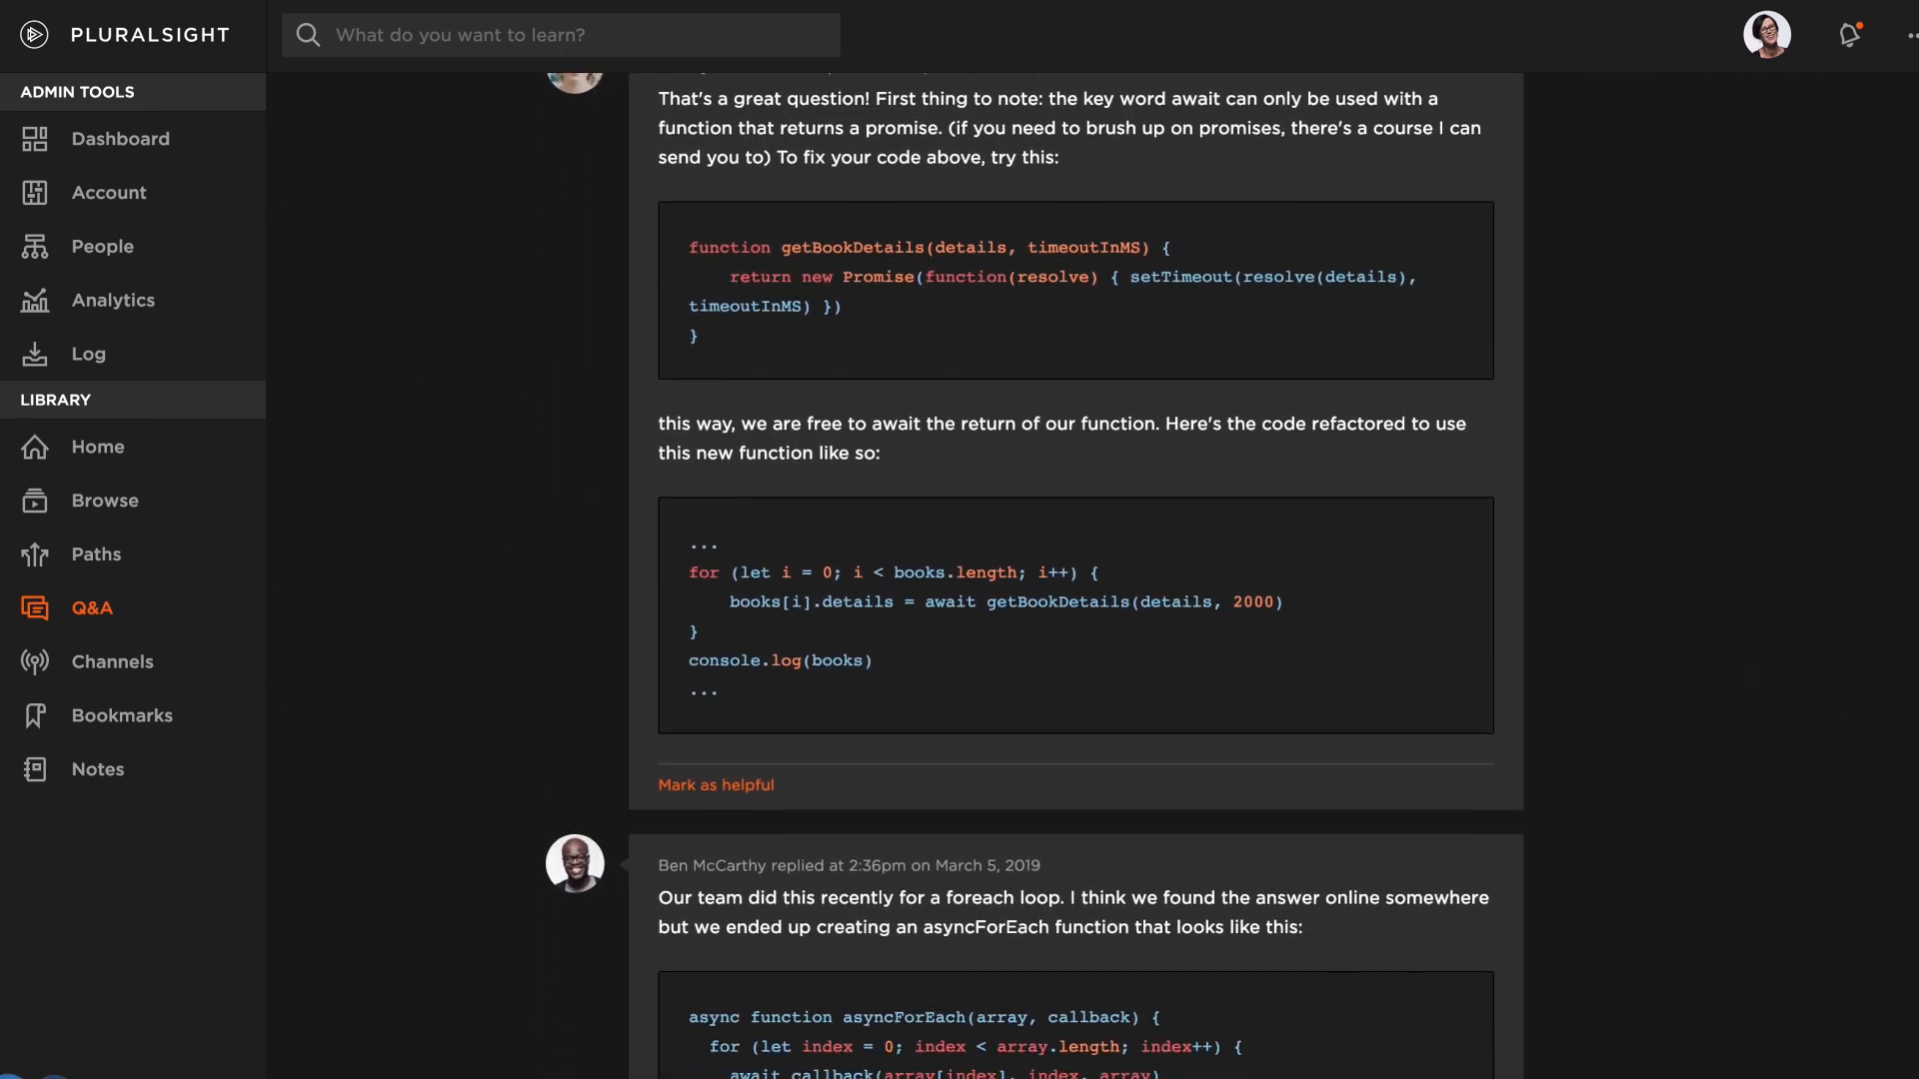